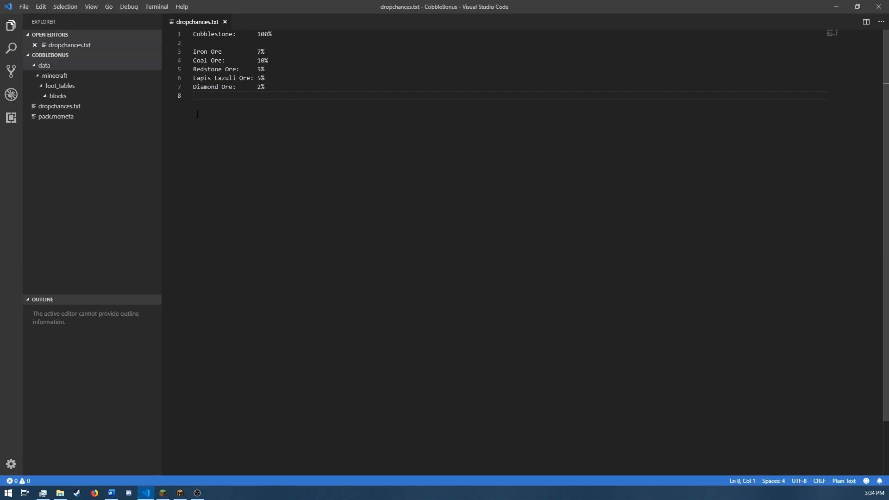
mouse_move(261, 166)
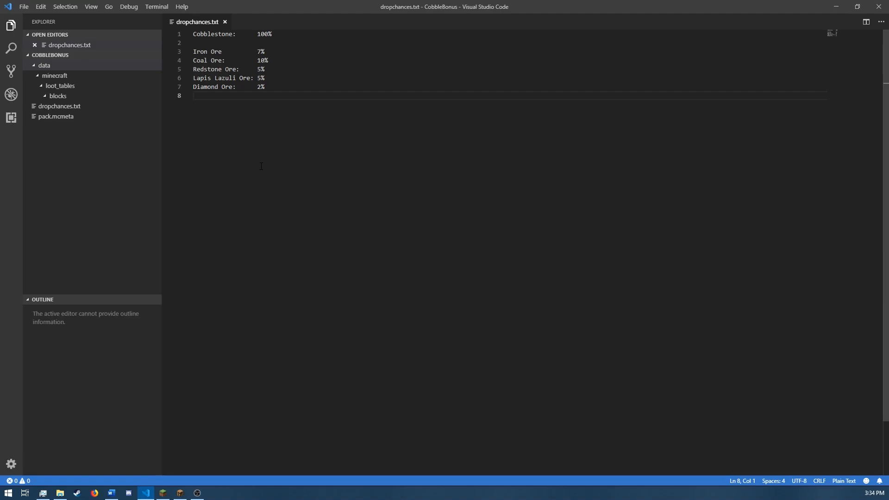
mouse_move(329, 172)
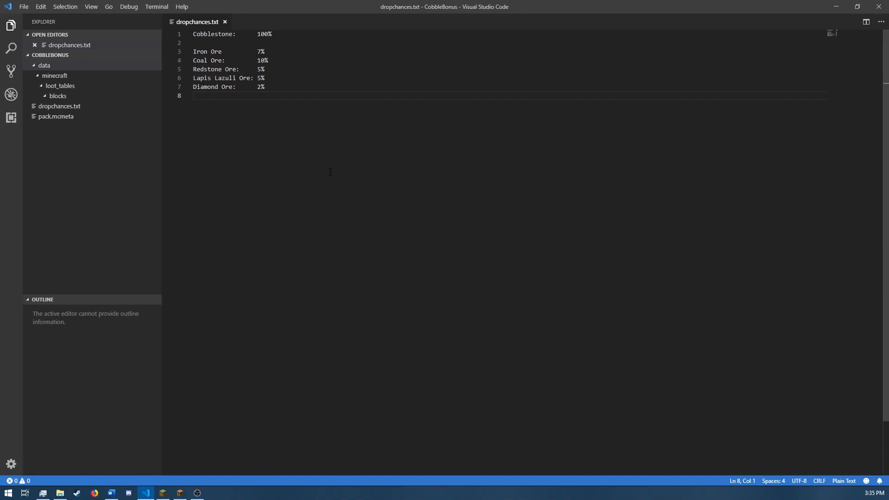
Step: Create a new file named cobblestone.json inside the blocks loot table folder
left_click(209, 96)
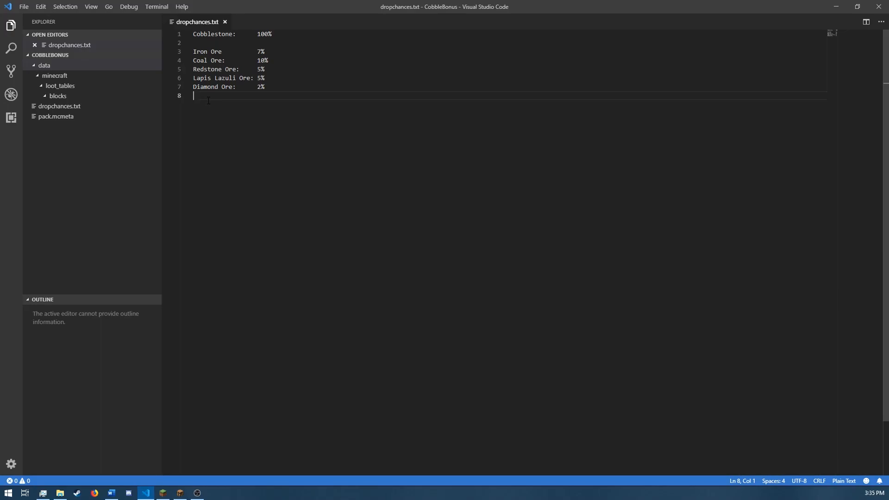
mouse_move(93, 84)
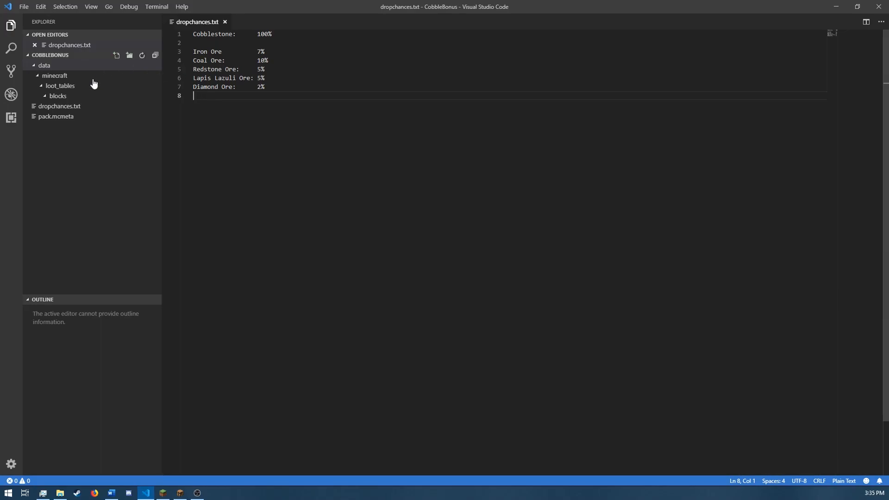
mouse_move(57, 95)
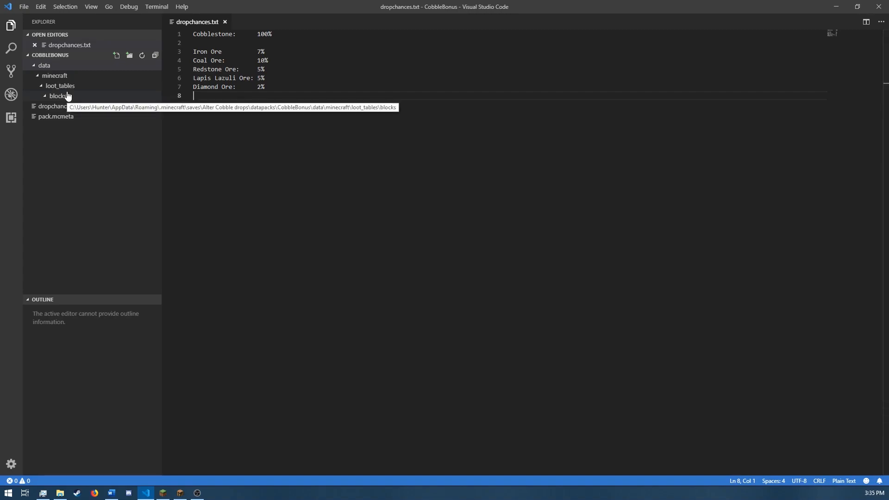
mouse_move(71, 183)
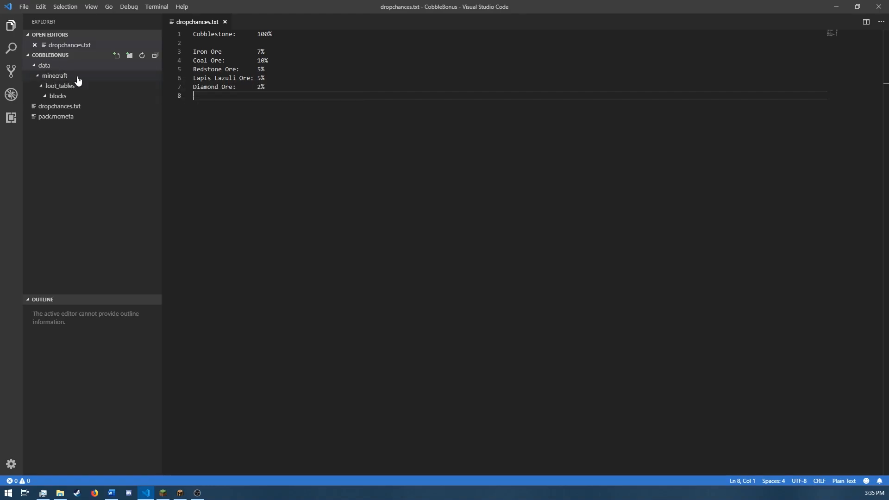
mouse_move(58, 93)
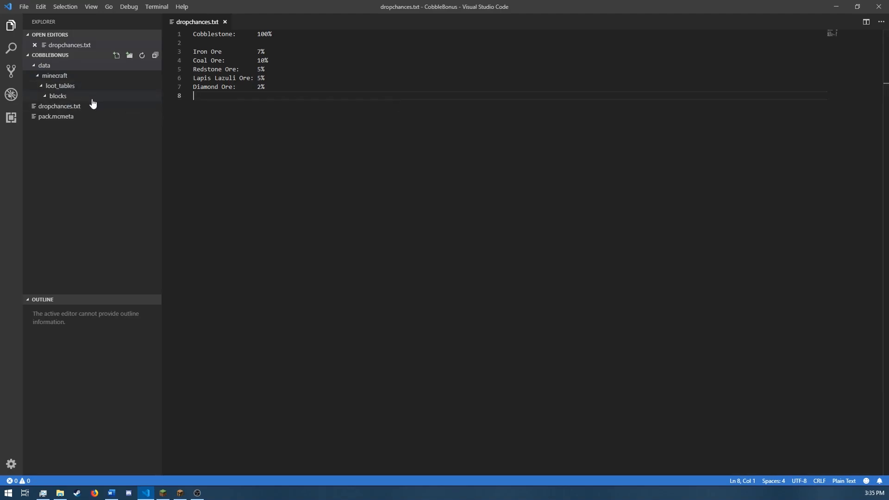
mouse_move(57, 96)
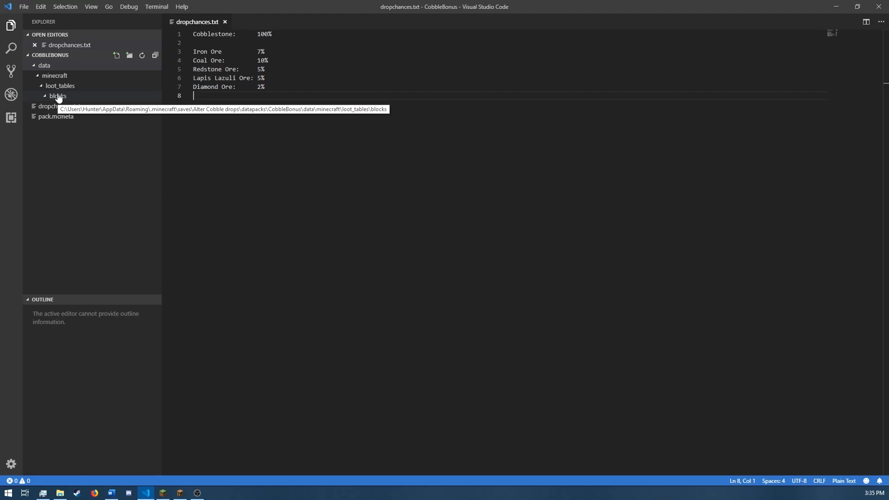
mouse_move(61, 100)
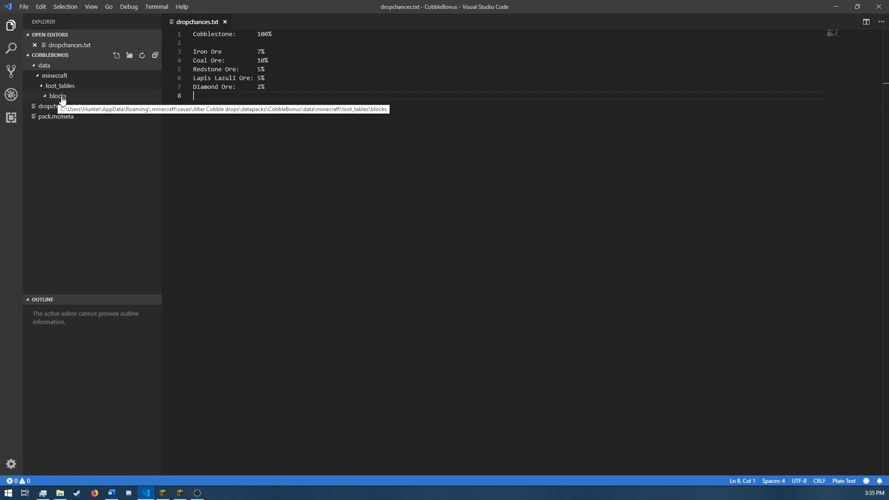
right_click(58, 95)
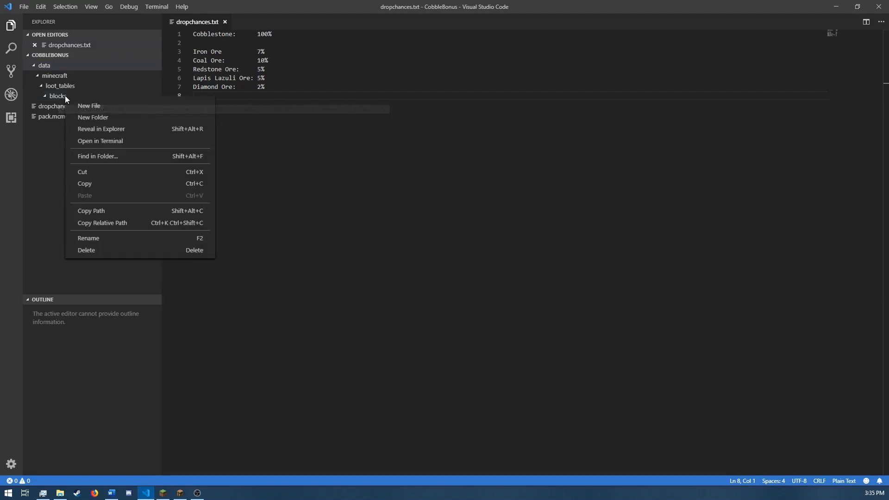
left_click(88, 106)
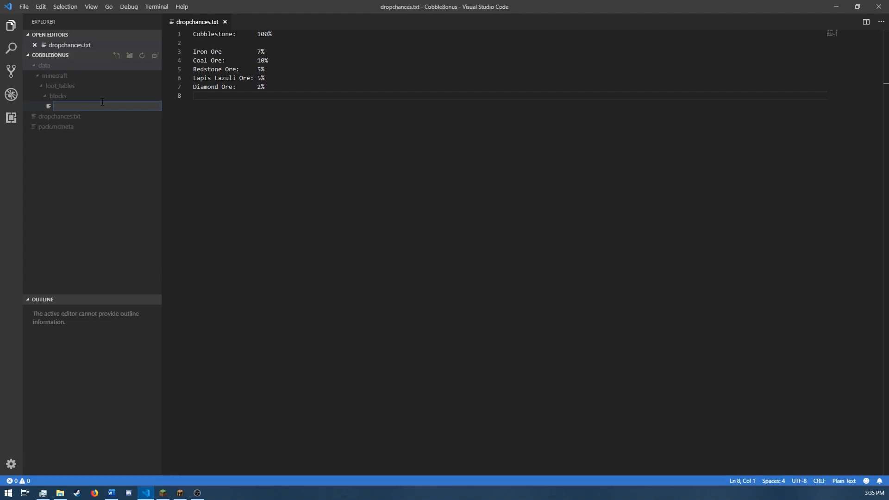
type("cobbles")
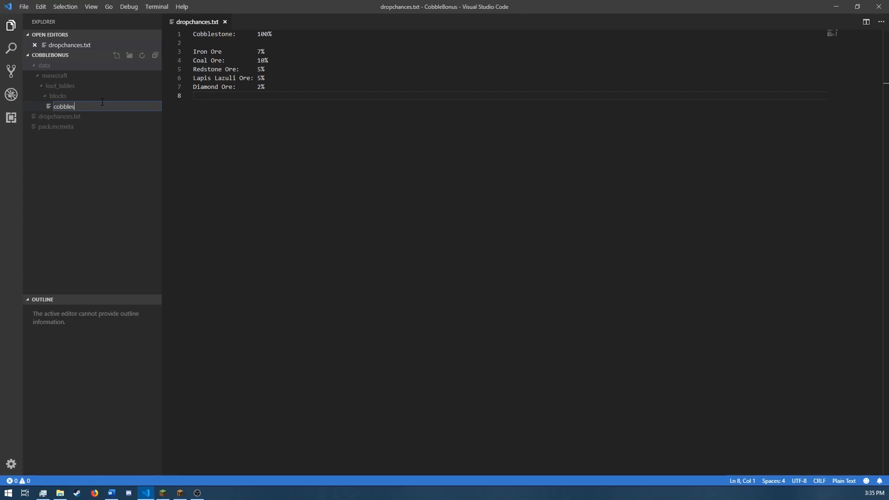
key("Return")
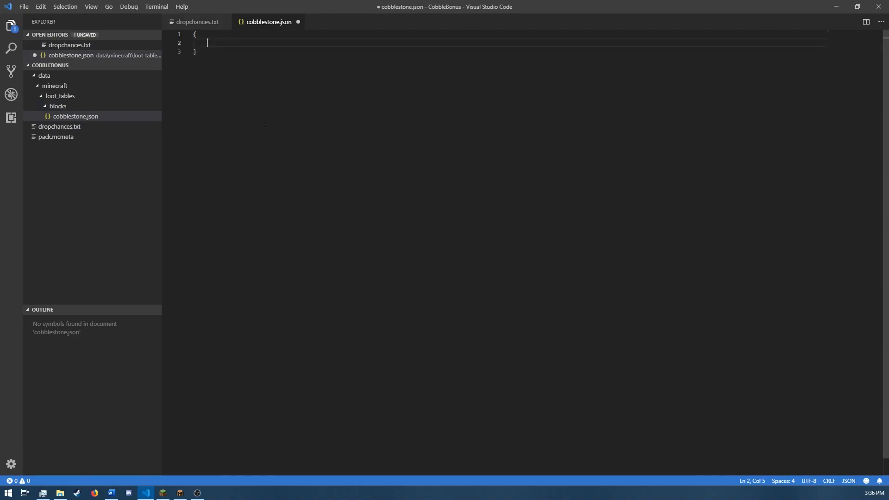
Step: Write the pools array with a first pool holding rolls 1 and an entries array
type("\"pools\":")
type("[")
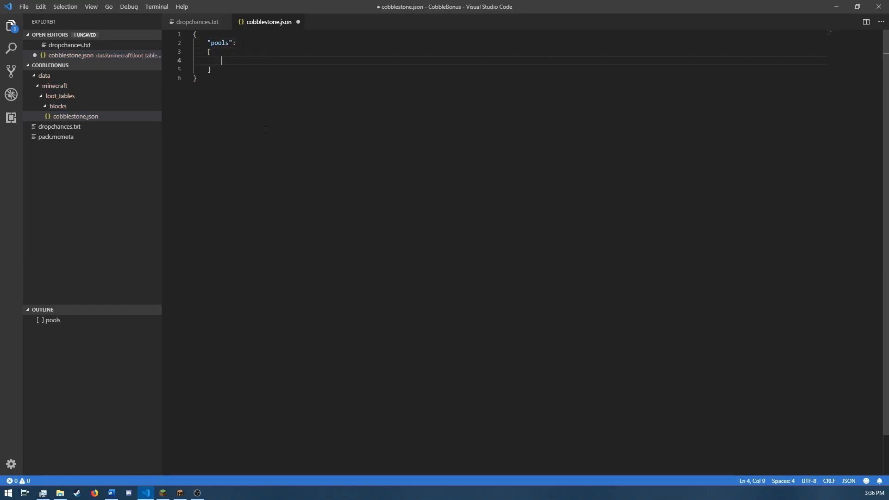
type("{}")
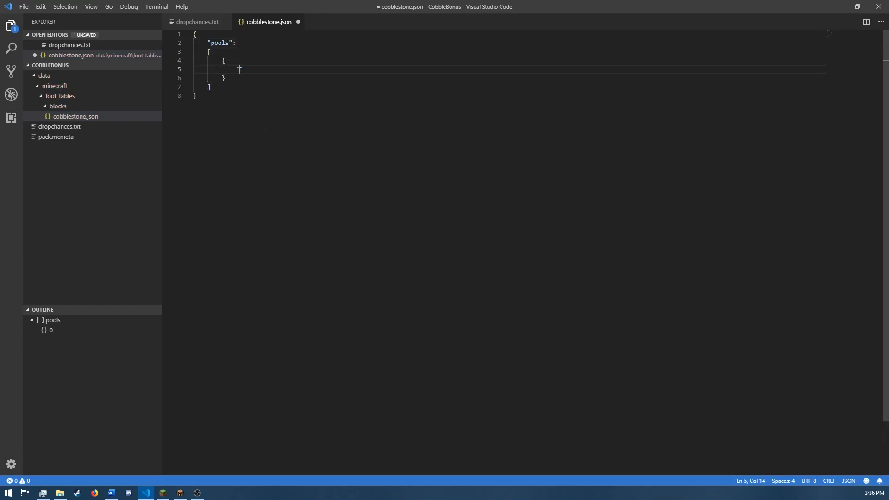
type("\"rolls\":1,")
type("\"e")
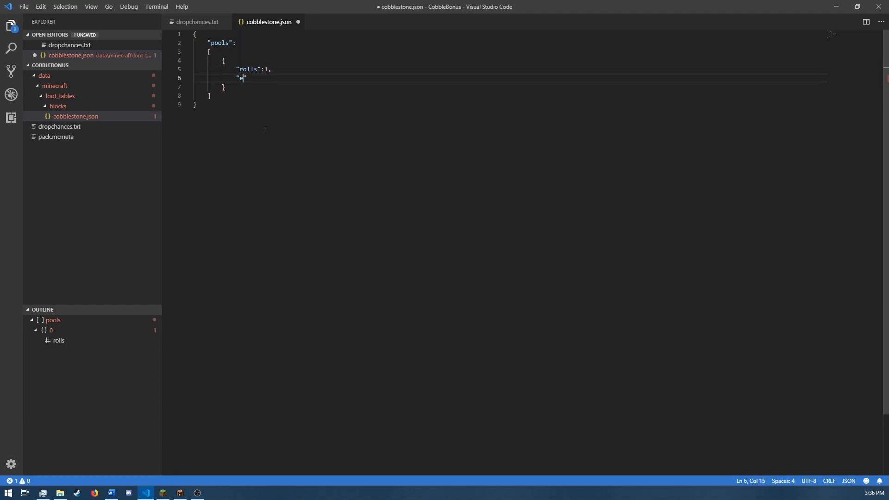
type("ntries\":")
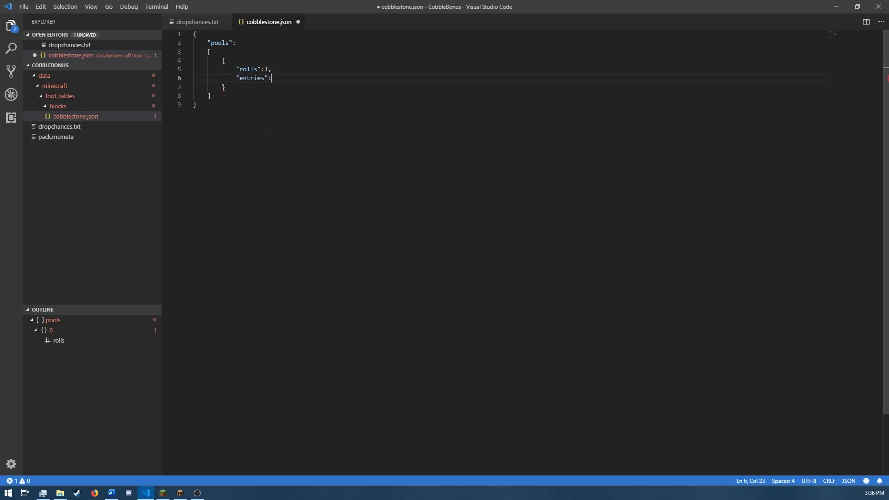
type("[")
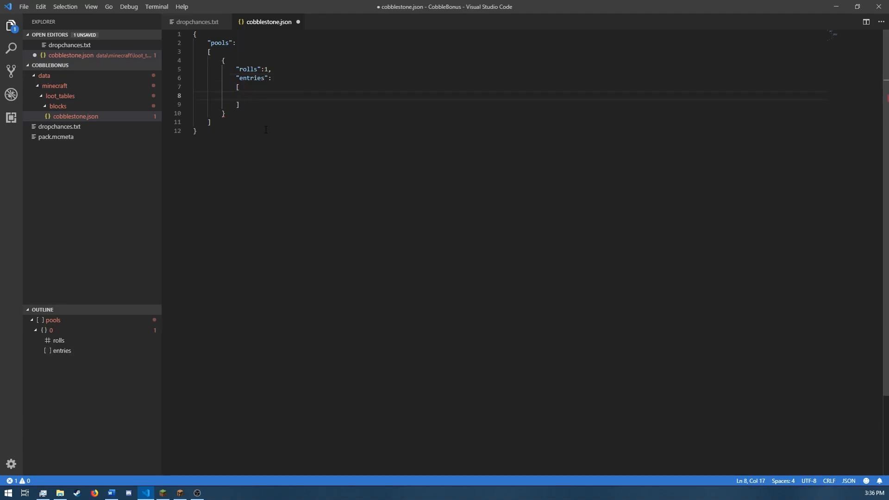
type("{")
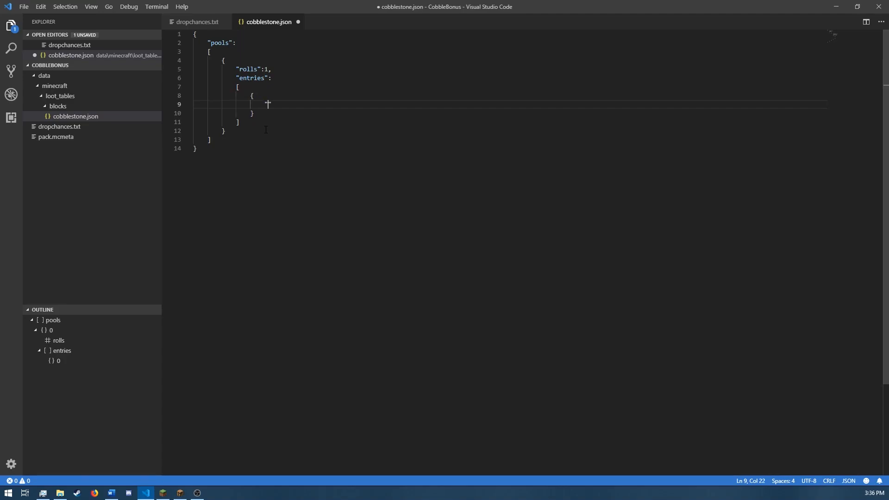
Step: Make the first entry an item of type minecraft:cobblestone, then start a second pool after it
type("\"type\":\"\"")
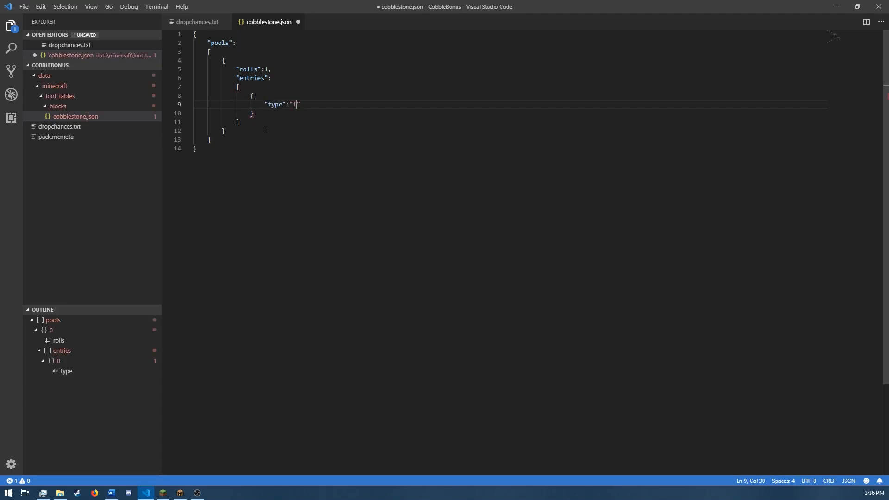
type("item\",")
type("\"name\":\"minecraft")
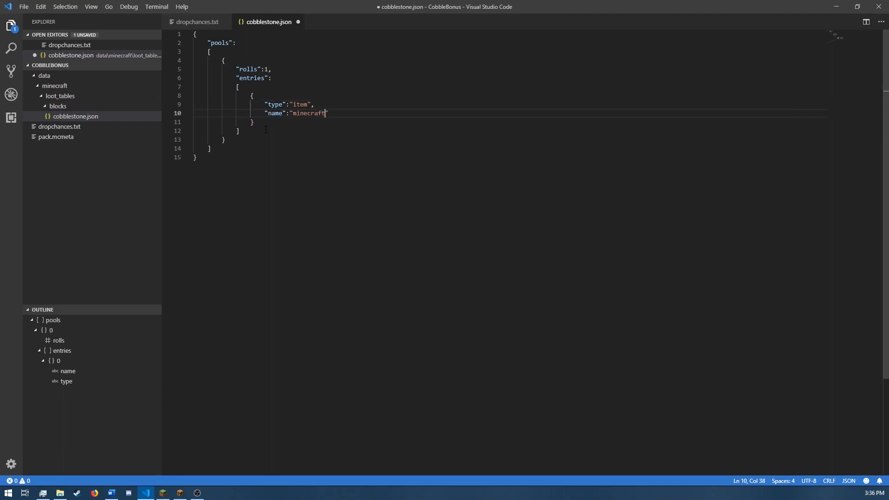
type(":cc")
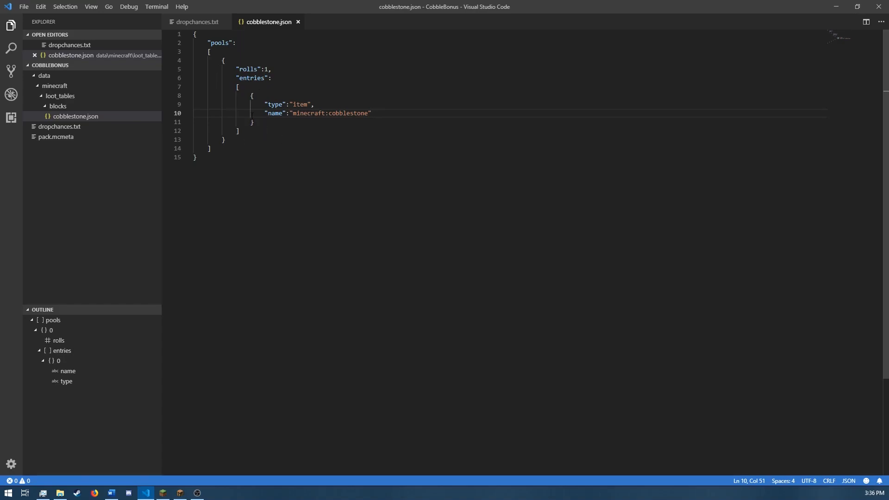
left_click(223, 140)
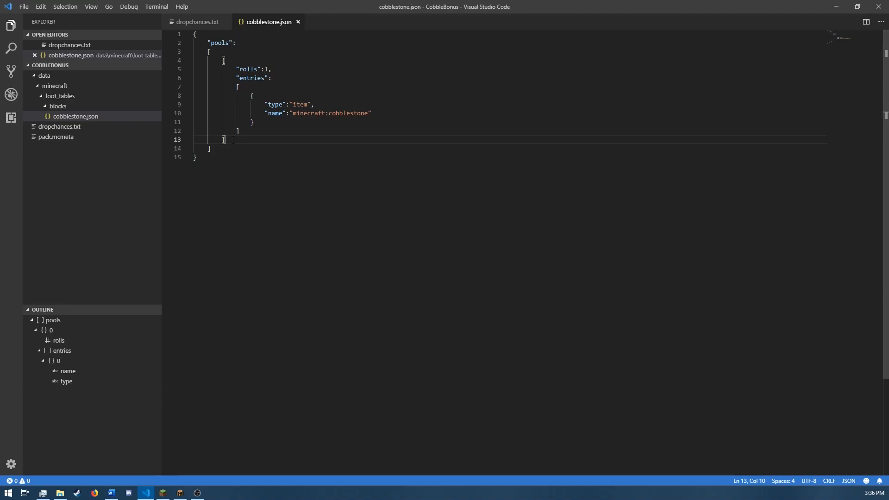
type(",")
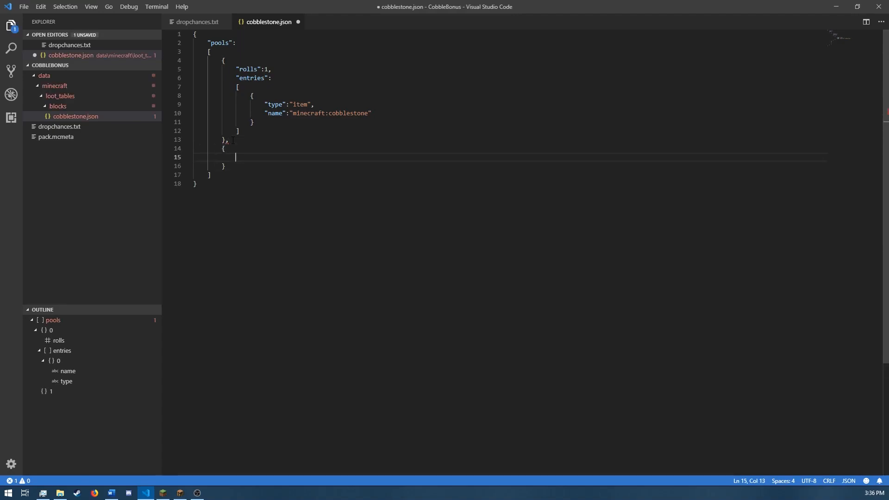
Step: Give the second pool an entries array with an item entry named minecraft:iron_ore
left_click(198, 21)
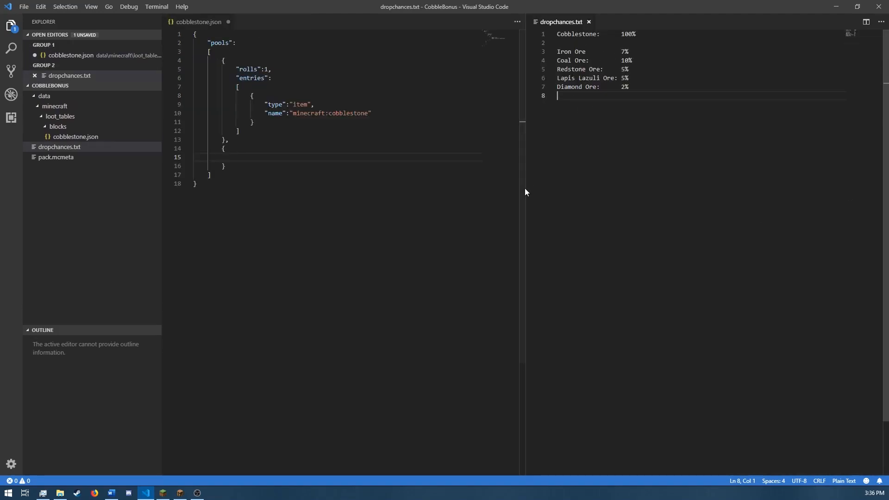
mouse_move(236, 148)
type("\"rolls\":1,")
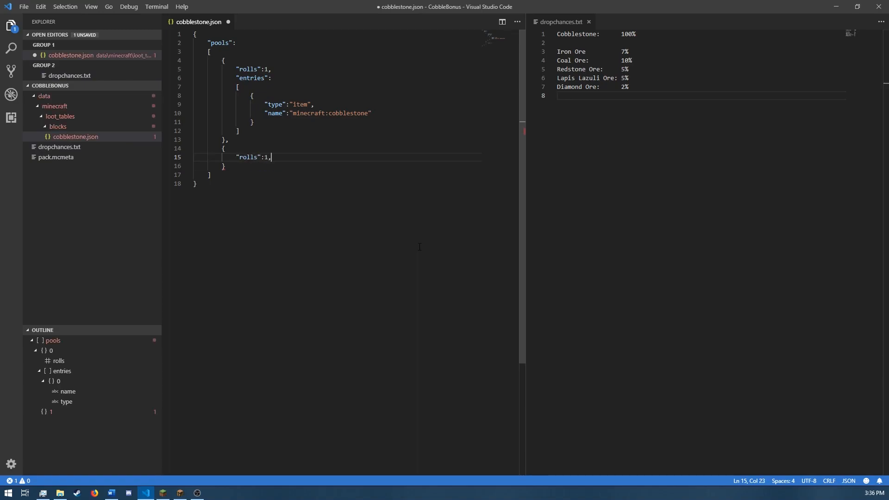
type("\"entries\":")
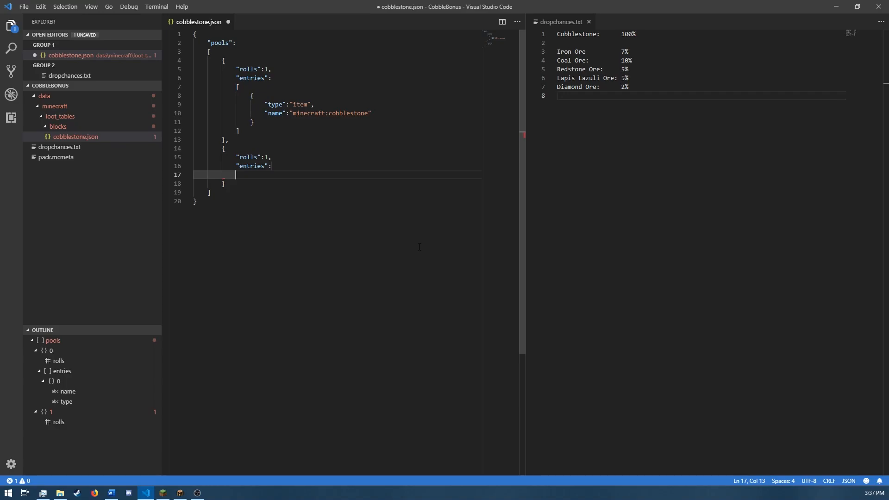
type("[")
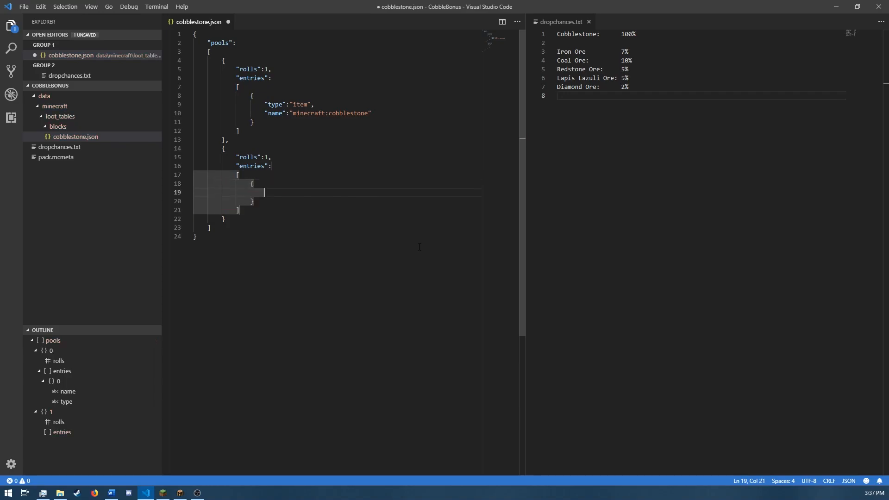
type("\"type\"")
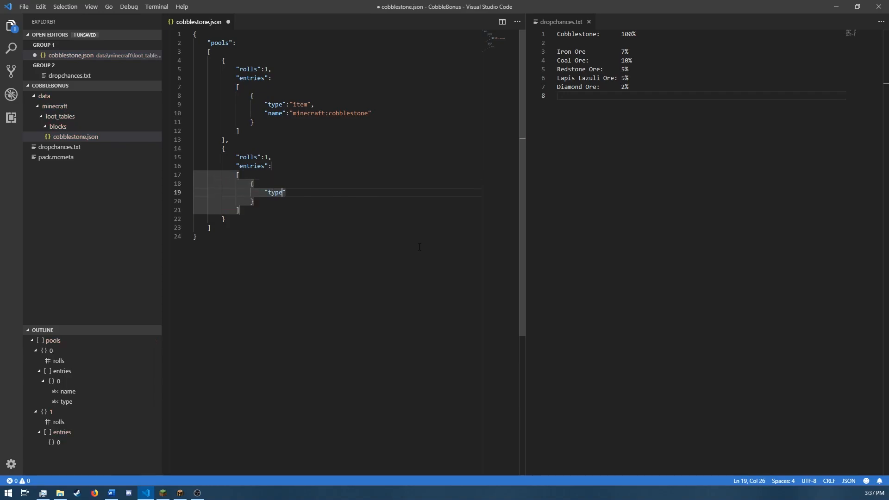
type(":\"item\",")
type("\"nam")
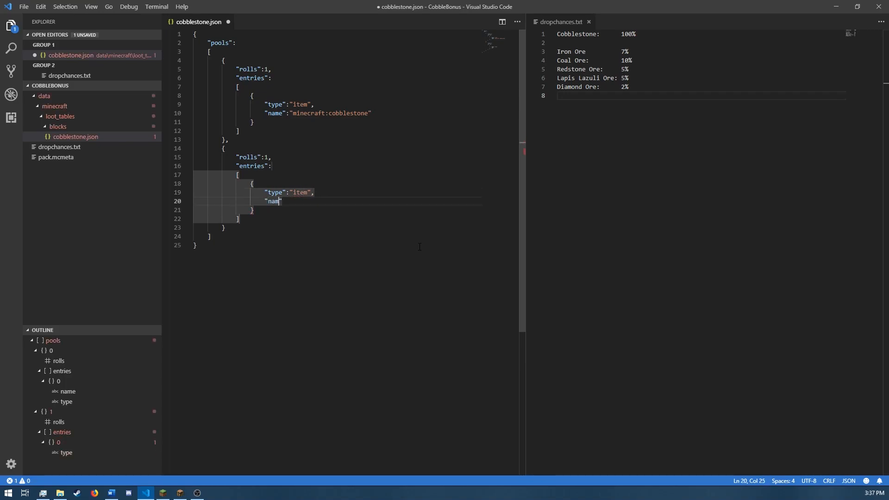
type("e\"")
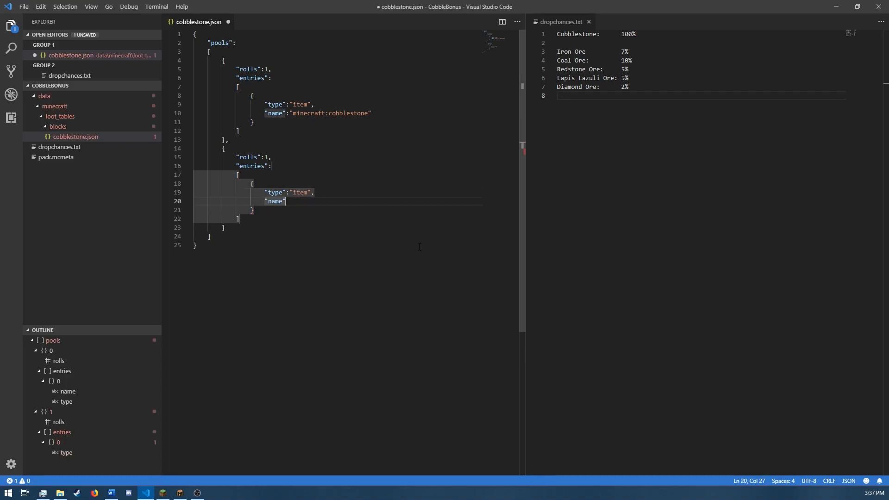
type("minecraft")
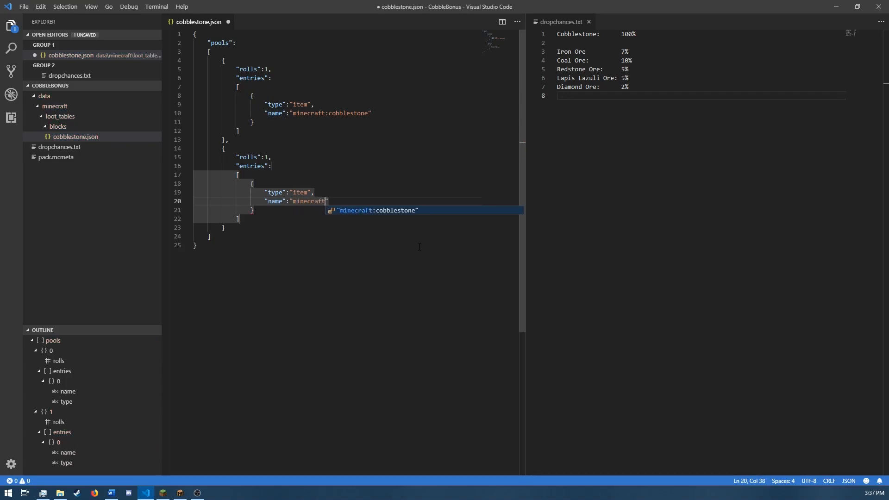
type("iron")
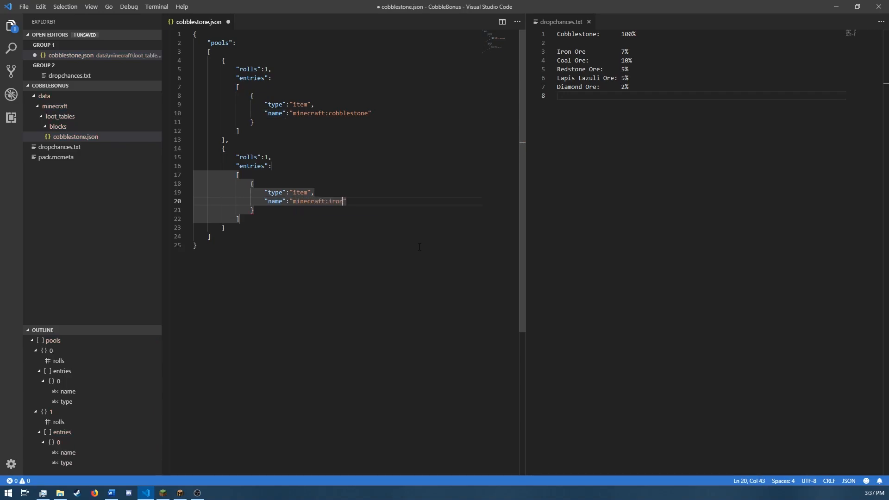
type("_ore")
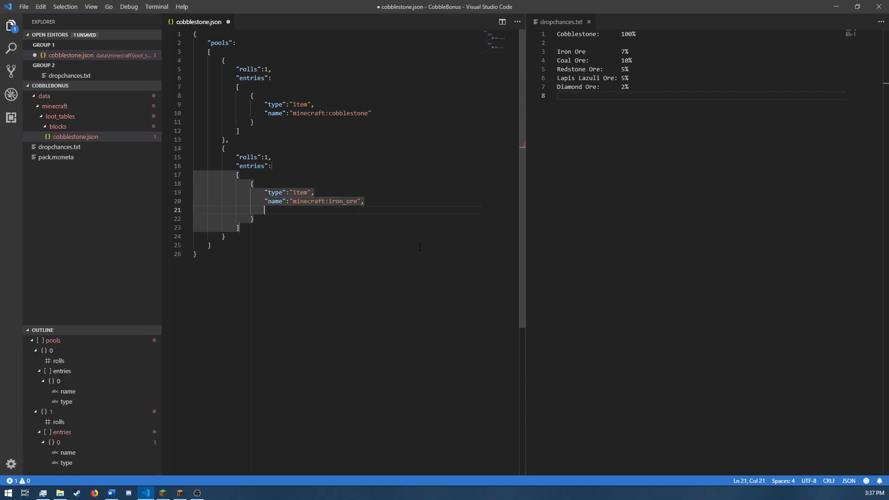
mouse_move(337, 229)
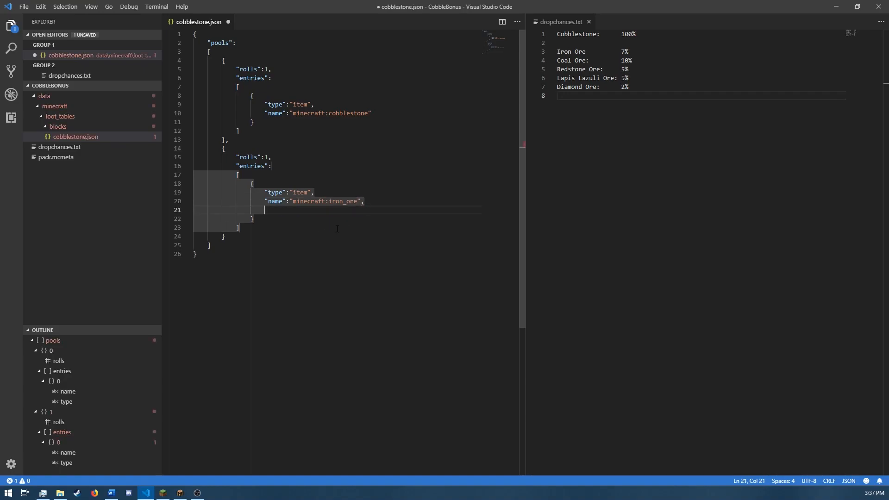
Step: Add a minecraft:random_chance condition with chance 0.07 to the iron ore entry
type("condi\"")
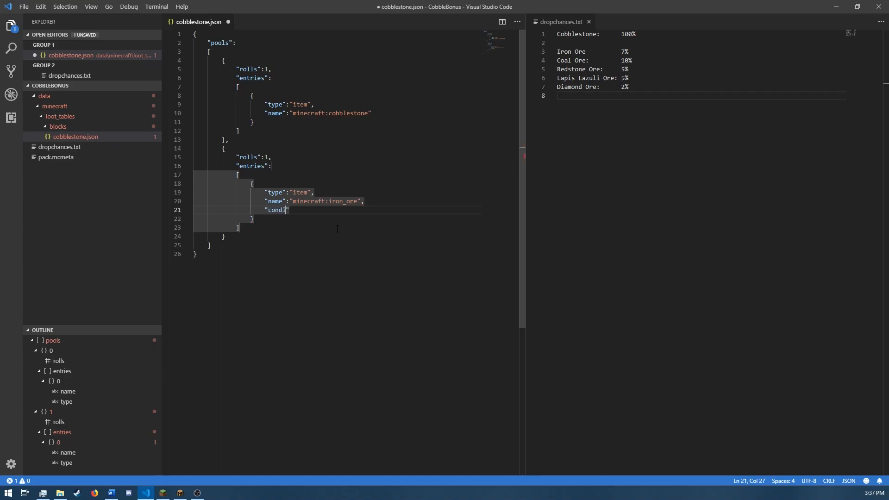
type("tions\":")
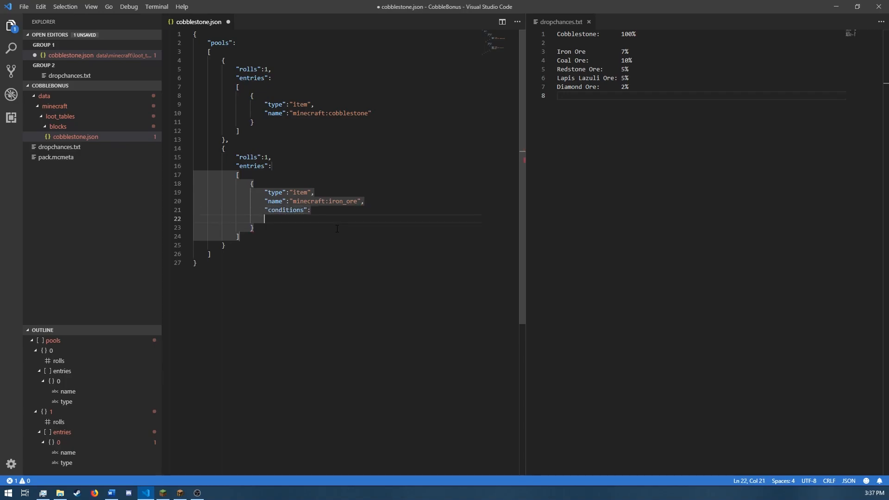
type("[")
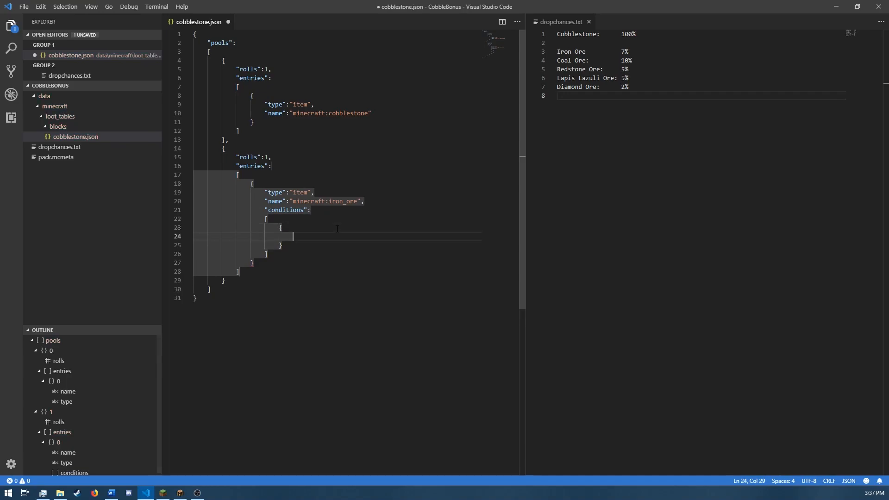
type("\"condition\":")
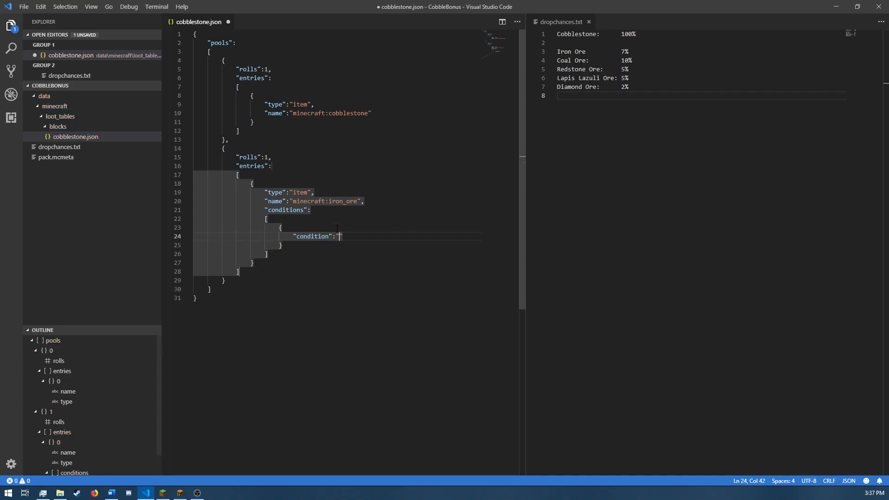
type("minecraft")
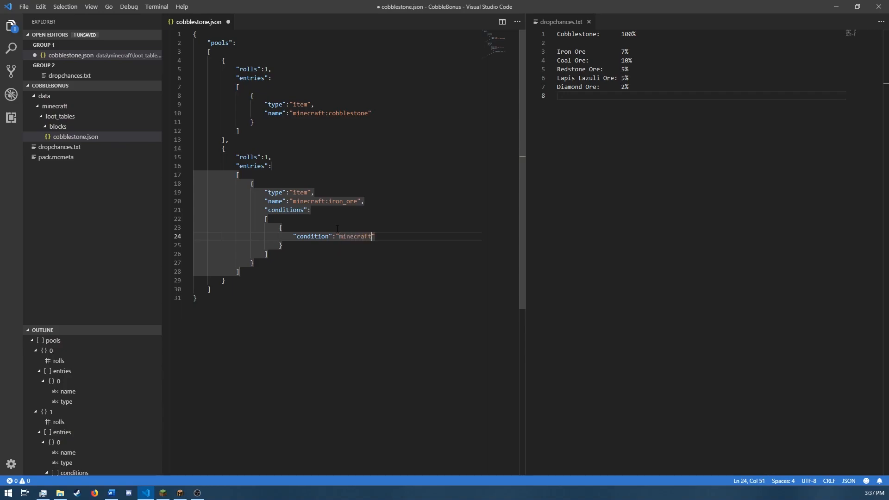
type(":random_chance")
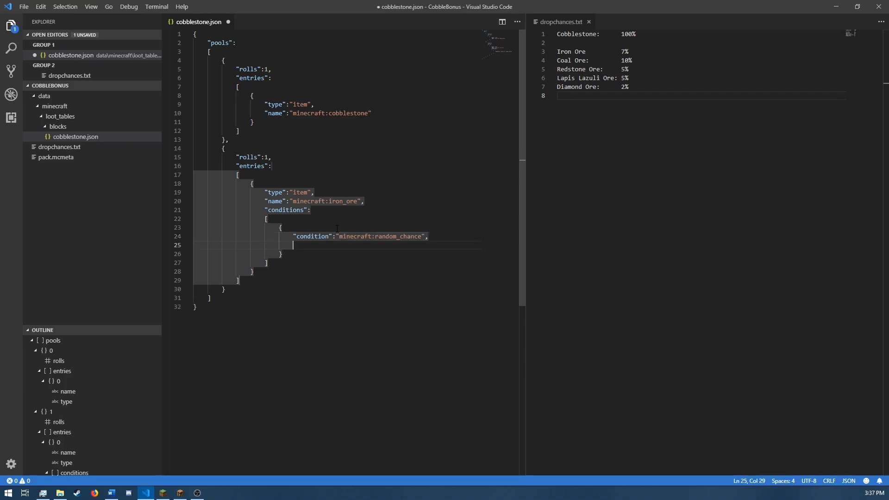
type("\"\"")
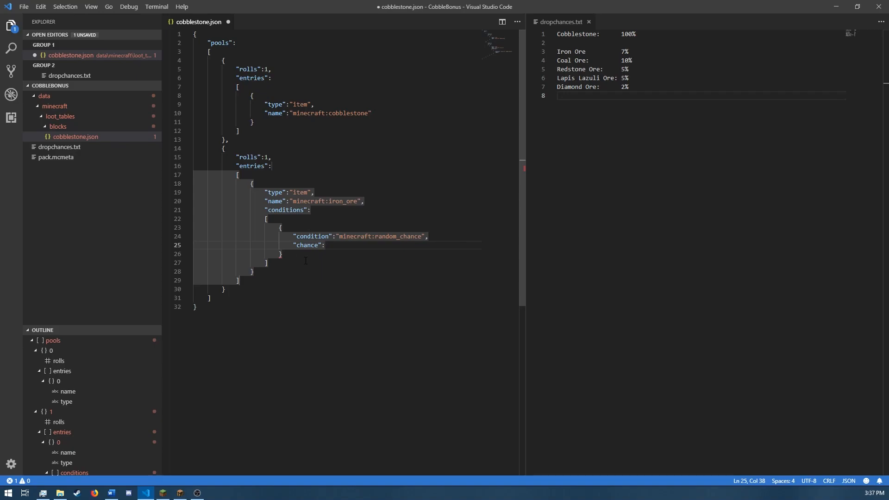
mouse_move(332, 259)
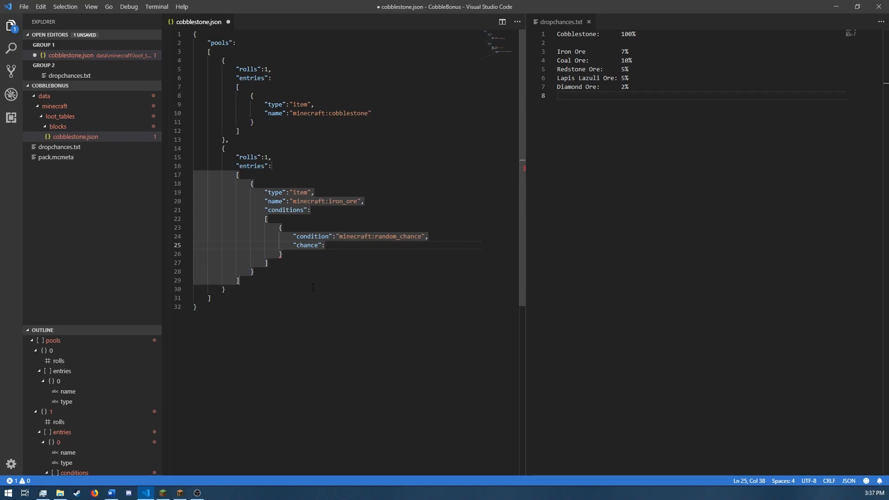
type("0")
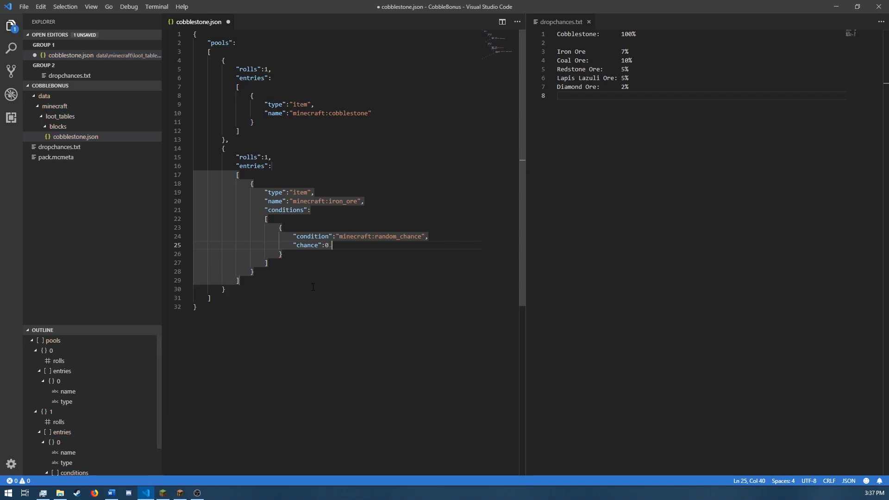
type(".07")
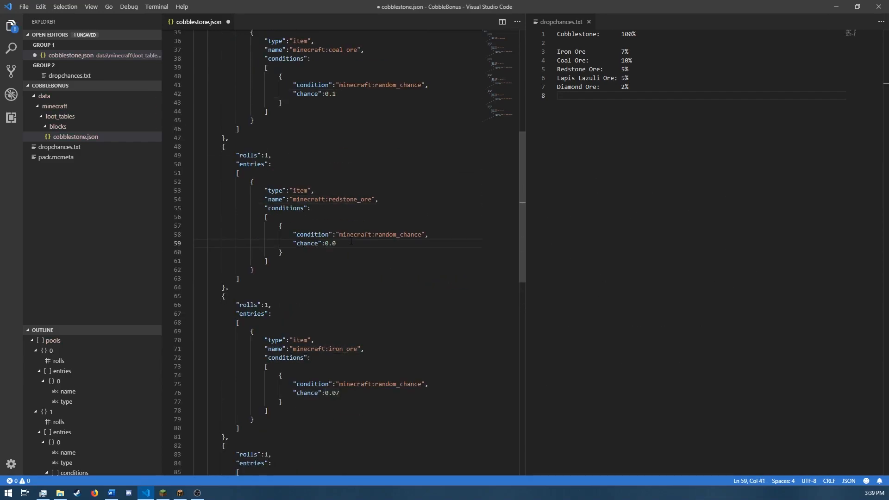
Step: Review the added coal, redstone, lapis lazuli and diamond ore pools in the saved file
scroll("down", 3)
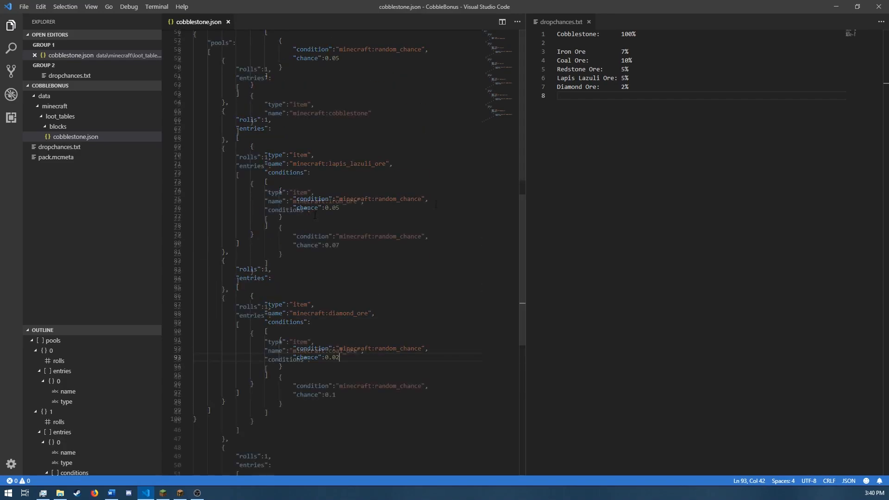
scroll("up", 3)
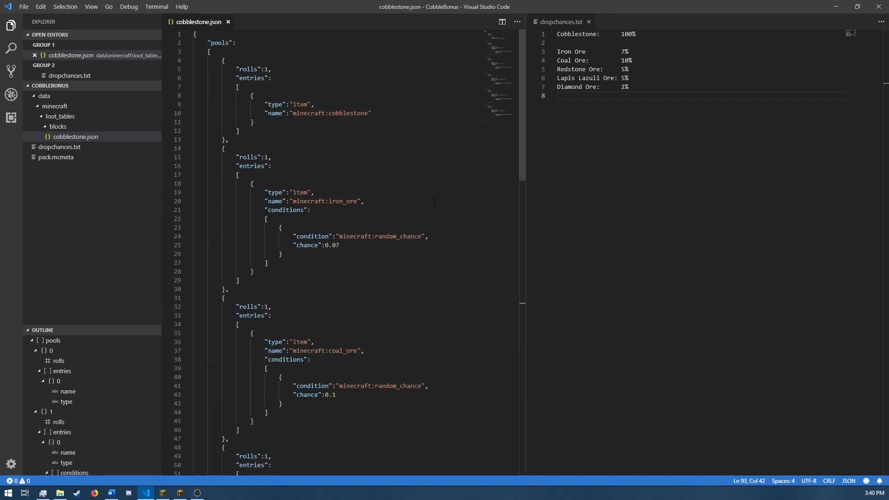
Step: Scroll through each ore pool comparing its chance against the dropchances.txt list
scroll("down", 3)
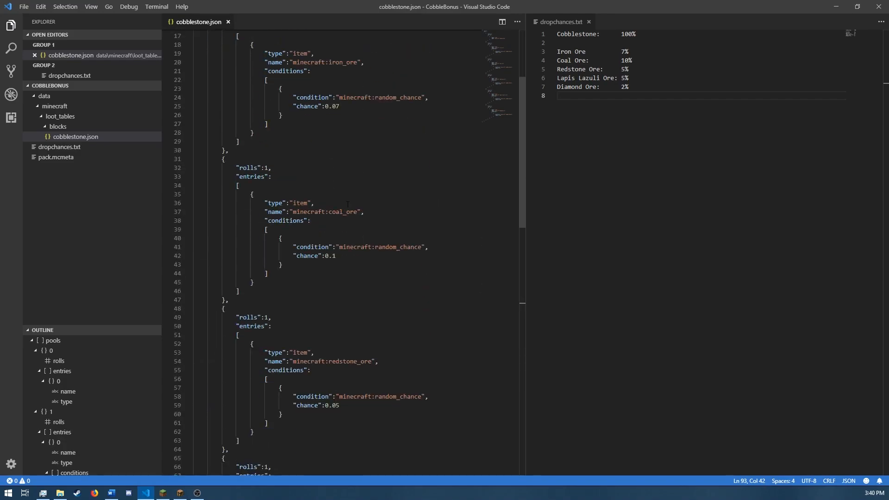
scroll("down", 3)
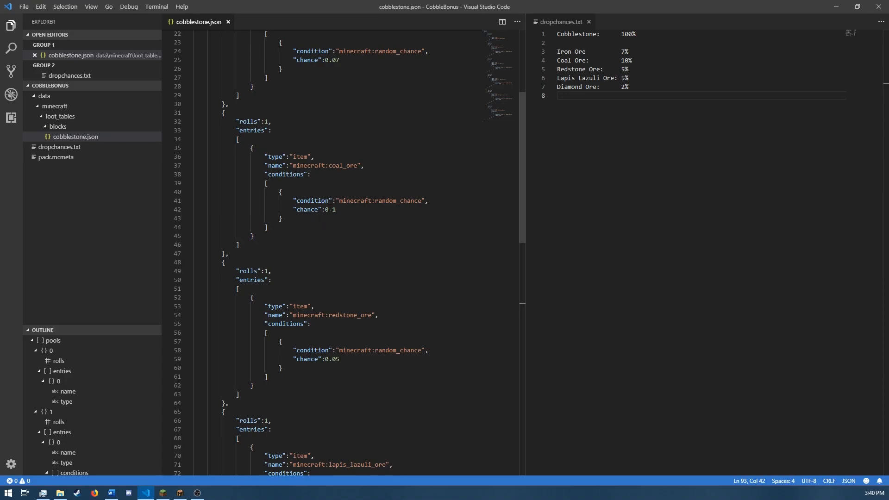
double_click(328, 209)
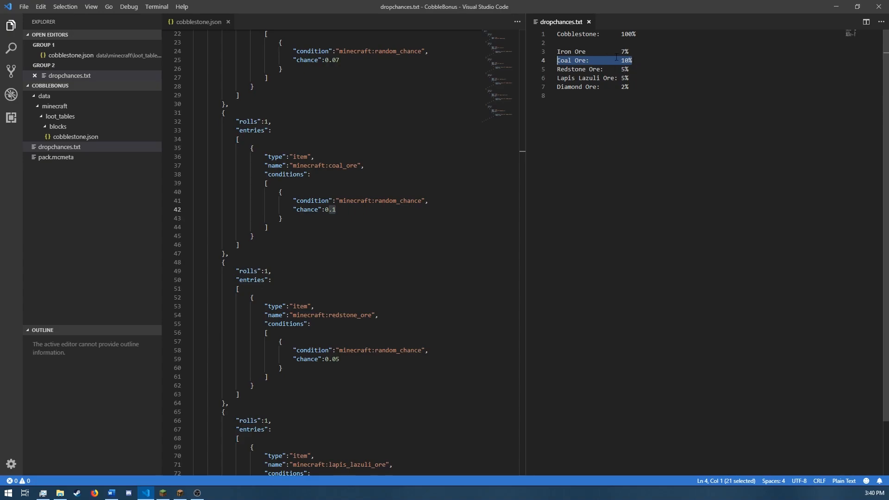
scroll("down", 3)
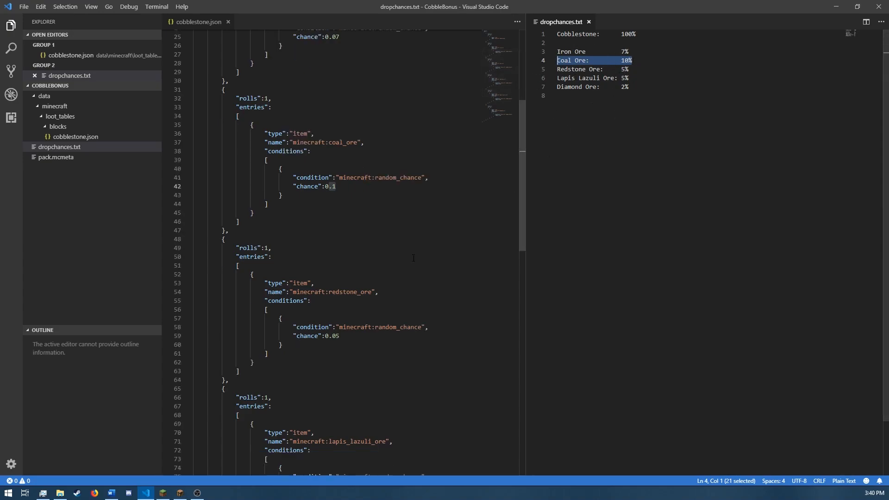
scroll("down", 3)
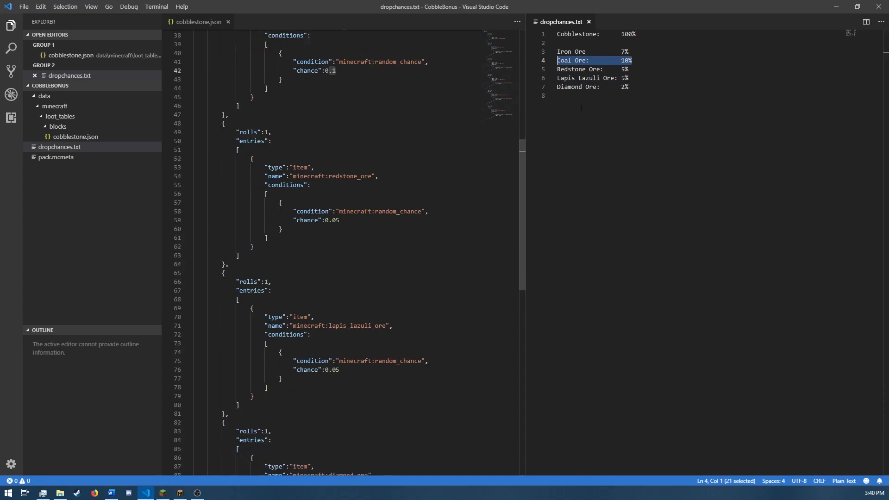
scroll("down", 3)
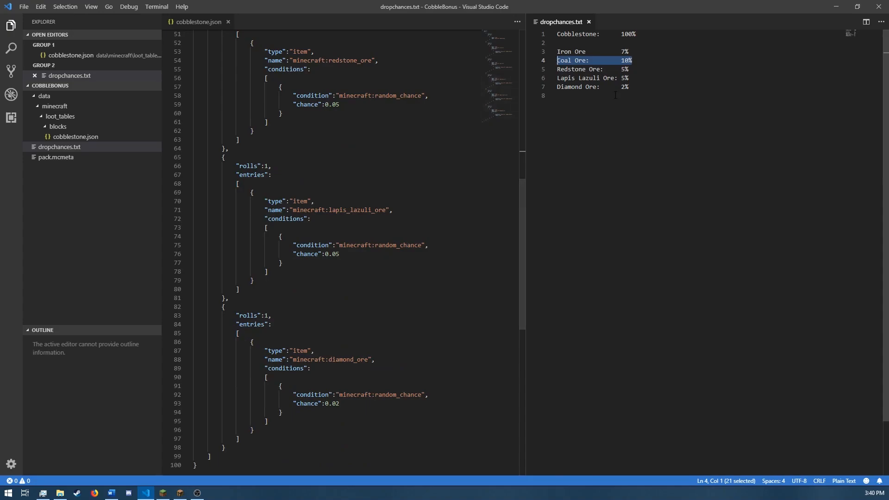
scroll("down", 3)
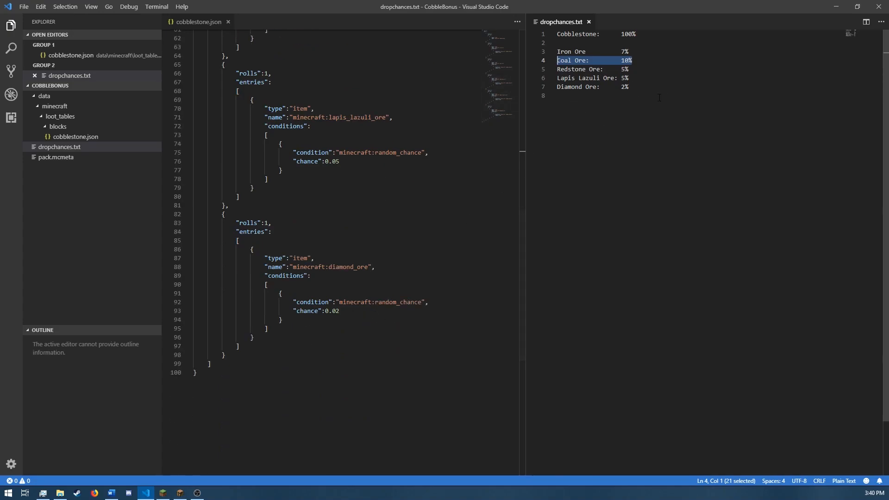
Step: Return to the cobblestone.json editor and scroll back to the top of the loot table
left_click(199, 21)
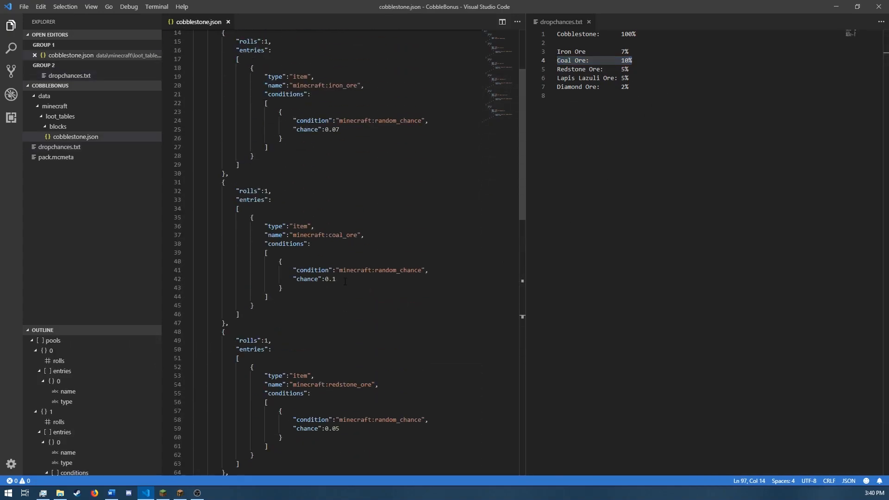
scroll("up", 3)
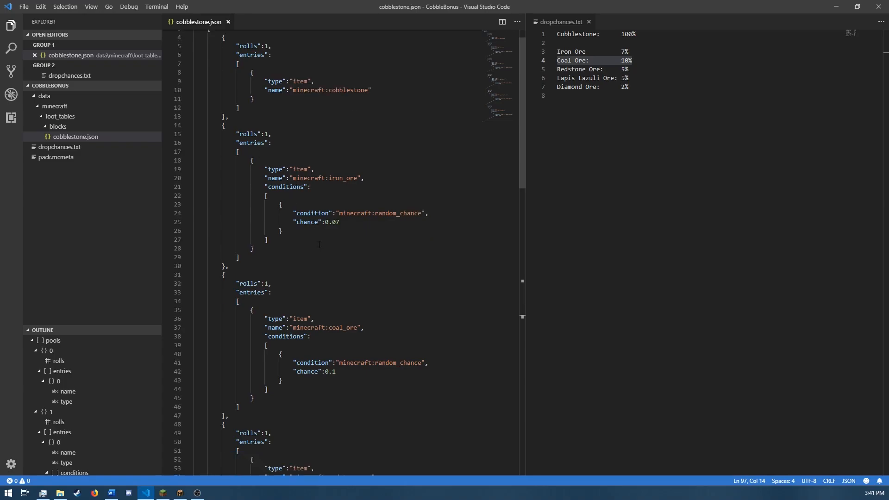
scroll("up", 3)
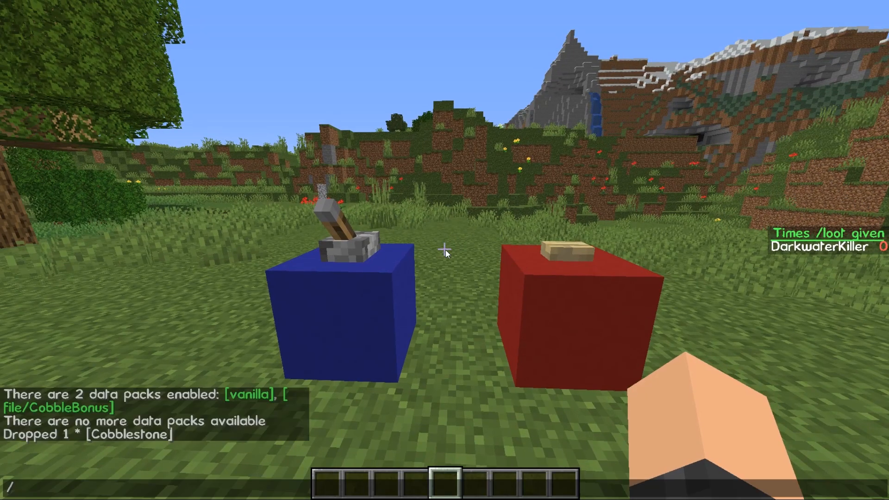
Step: Run /datapack list in chat to confirm vanilla and CobbleBonus are enabled
type("datapack")
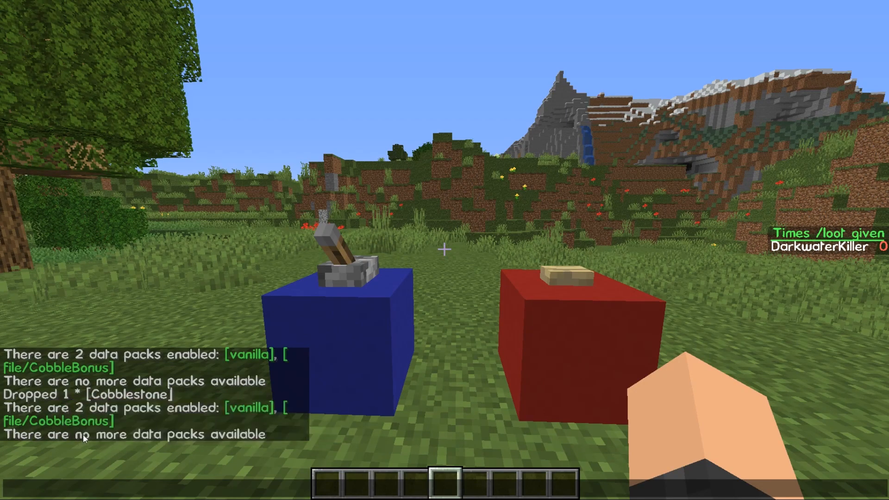
mouse_move(444, 250)
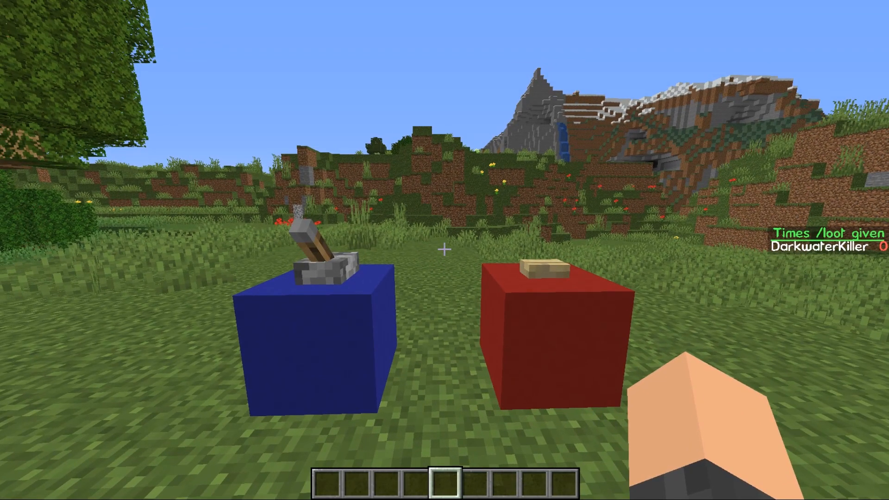
mouse_move(445, 249)
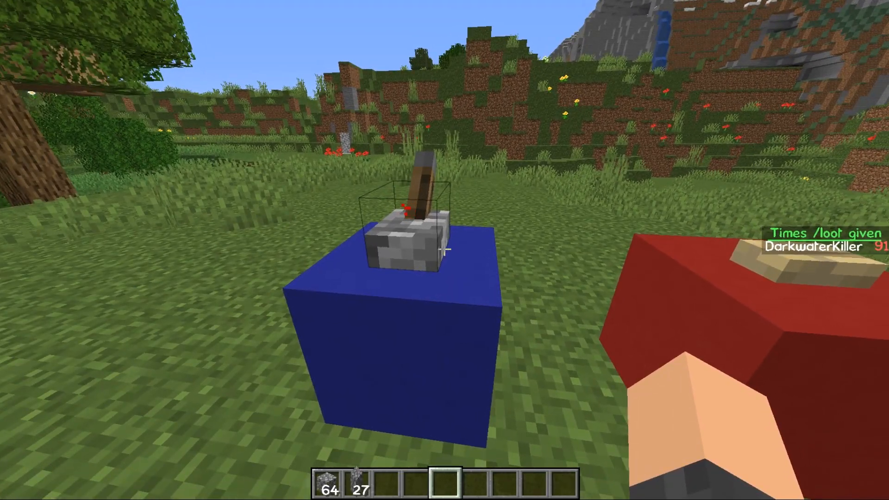
Step: Check the inventory after 100 breaks, finding only cobblestone and no ores
key("e")
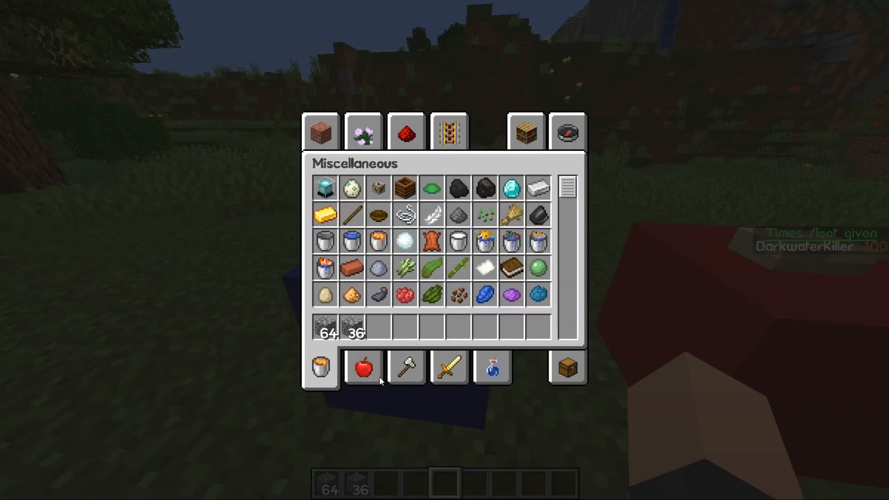
key("Escape")
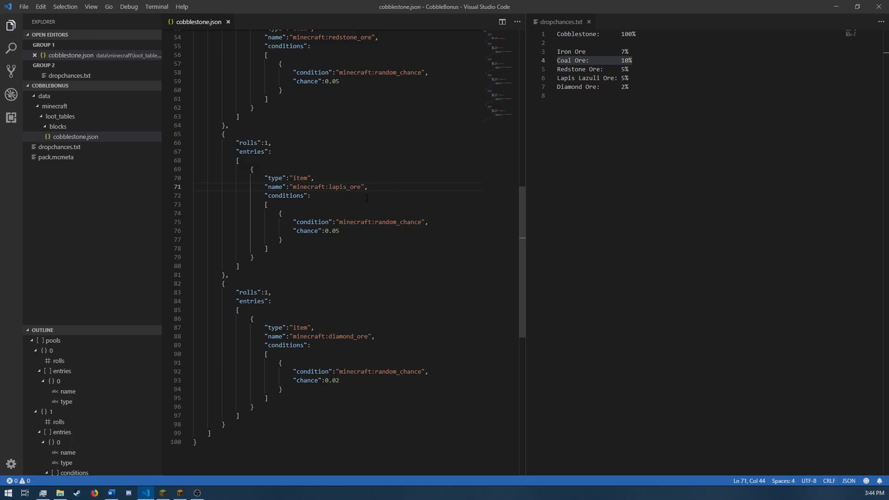
mouse_move(394, 256)
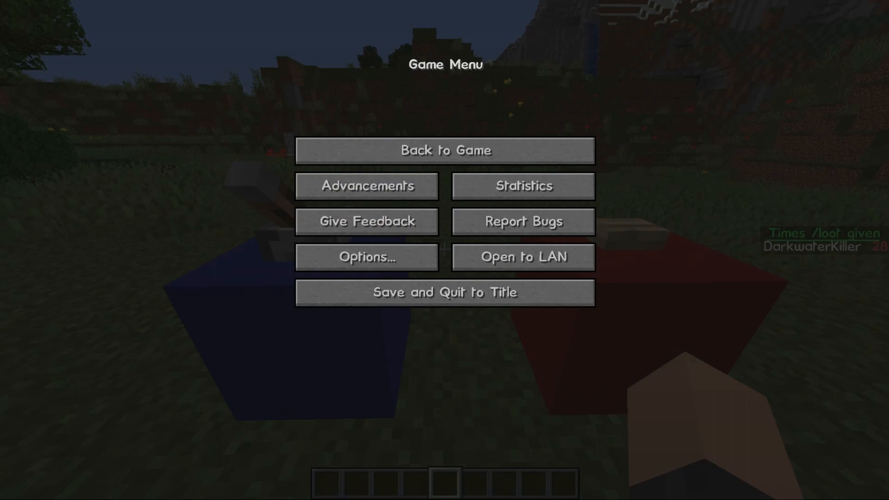
Step: Resume play, run the reload command to apply the fix, and inspect the collected ores in the inventory
left_click(445, 150)
type("/reload")
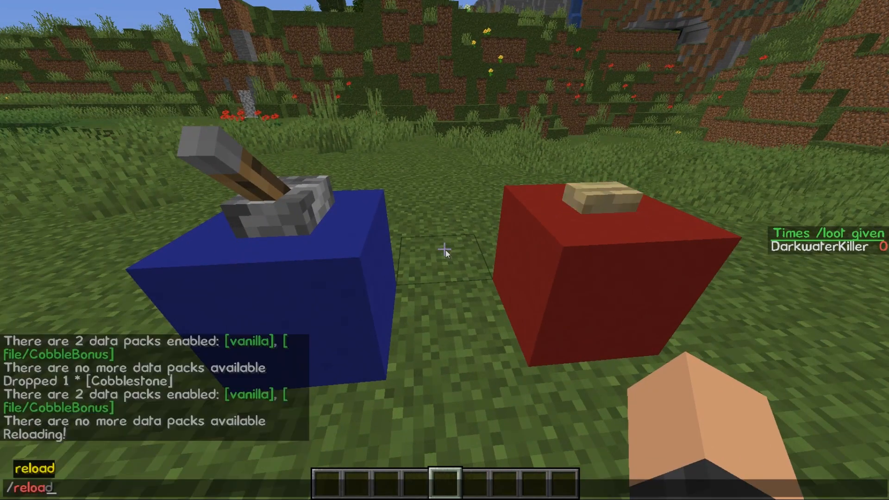
key("Return")
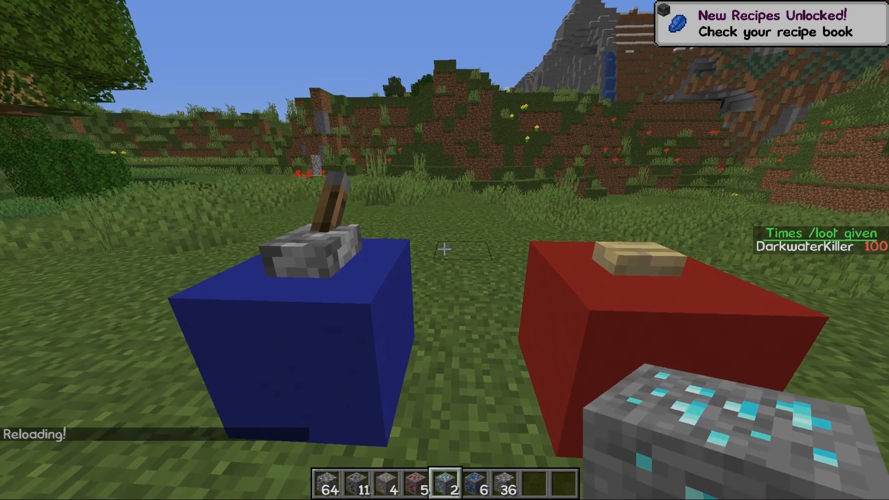
key("e")
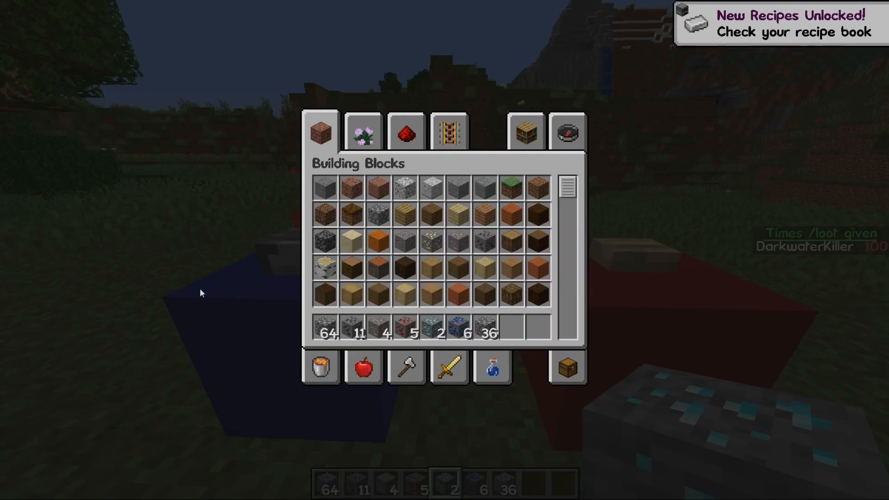
mouse_move(352, 325)
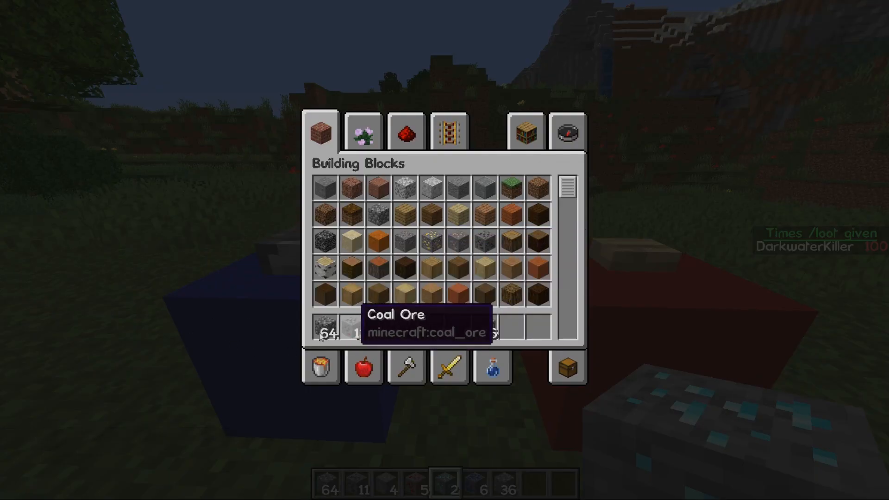
mouse_move(379, 348)
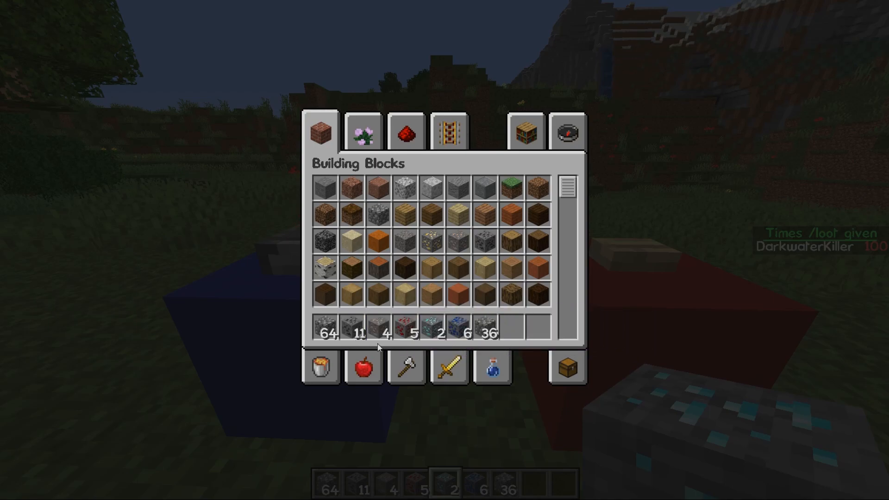
mouse_move(416, 353)
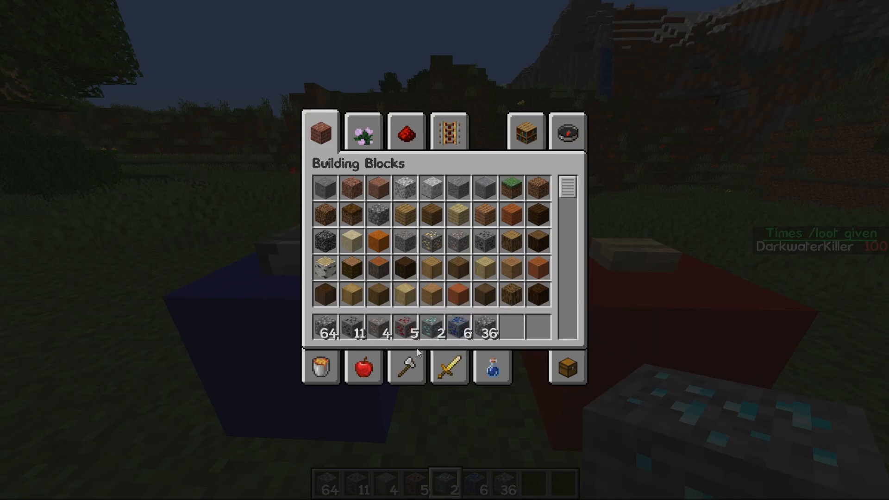
mouse_move(510, 328)
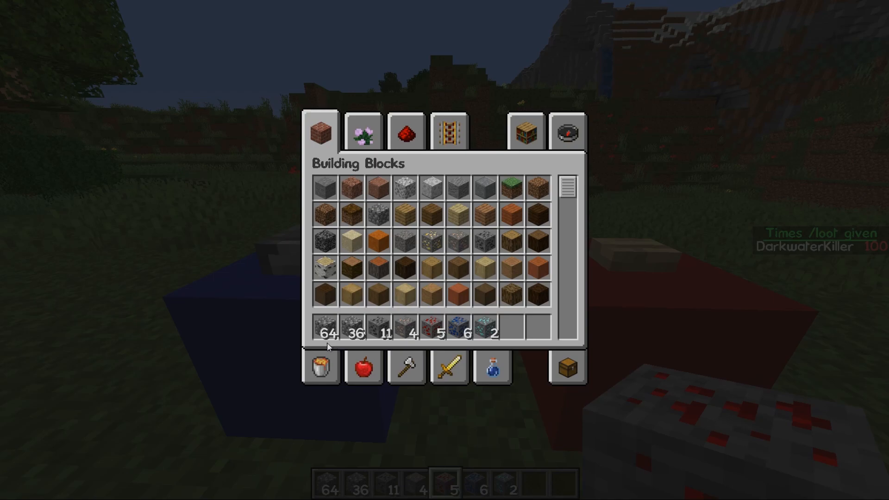
mouse_move(390, 330)
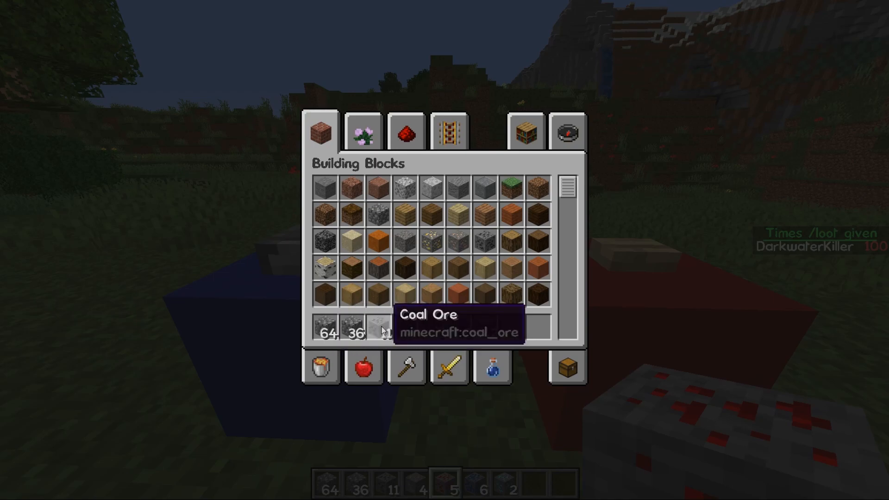
mouse_move(389, 339)
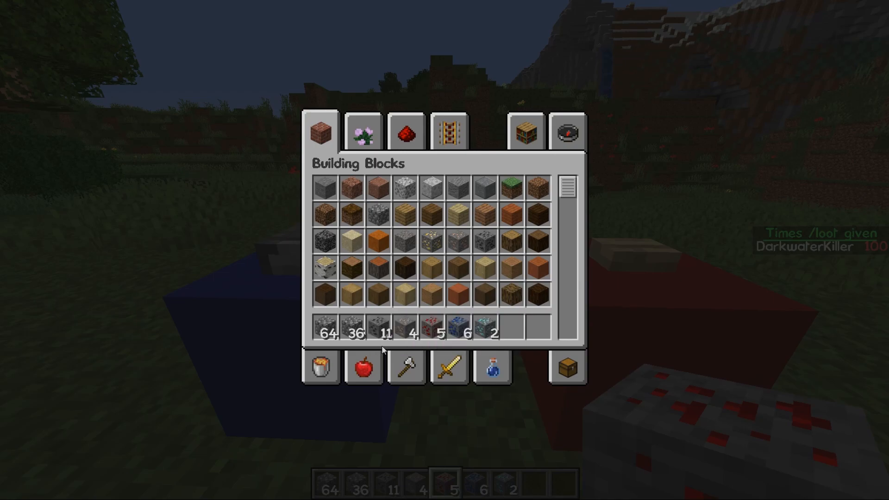
mouse_move(404, 329)
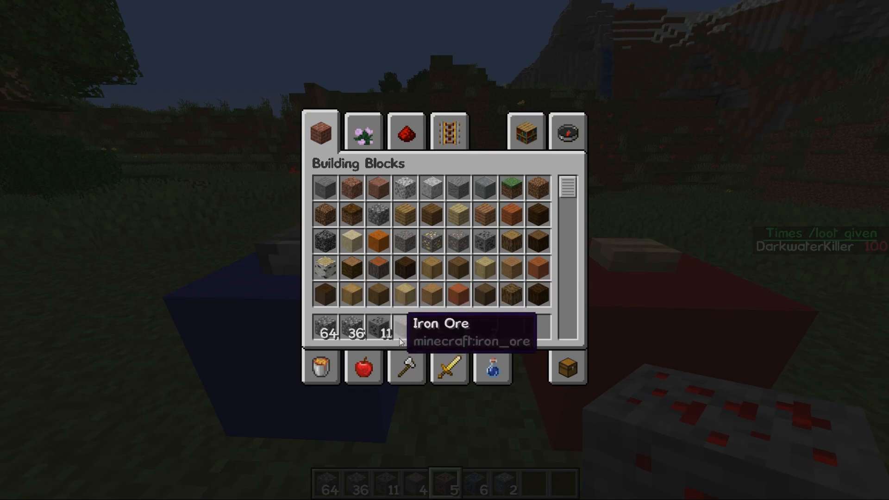
mouse_move(407, 345)
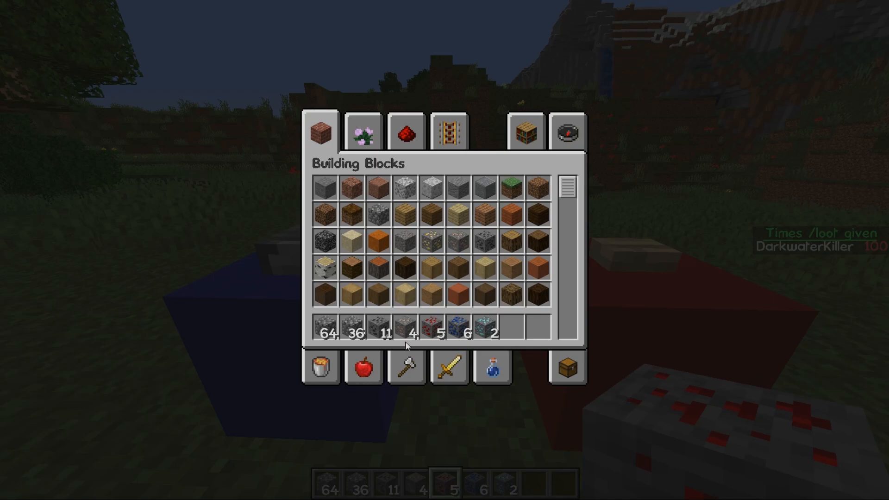
mouse_move(408, 349)
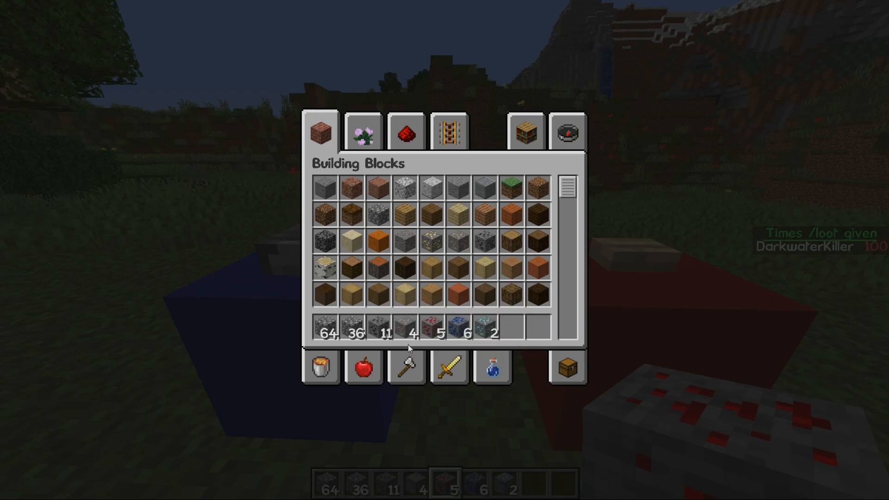
mouse_move(407, 326)
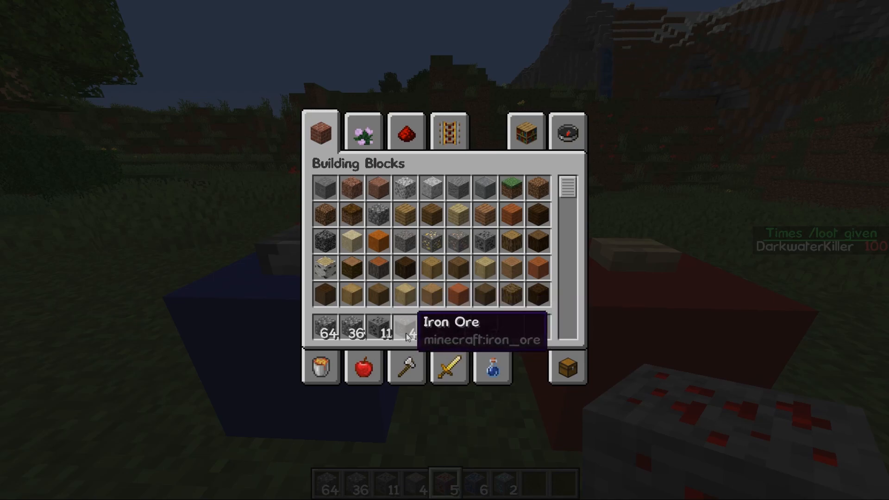
mouse_move(445, 332)
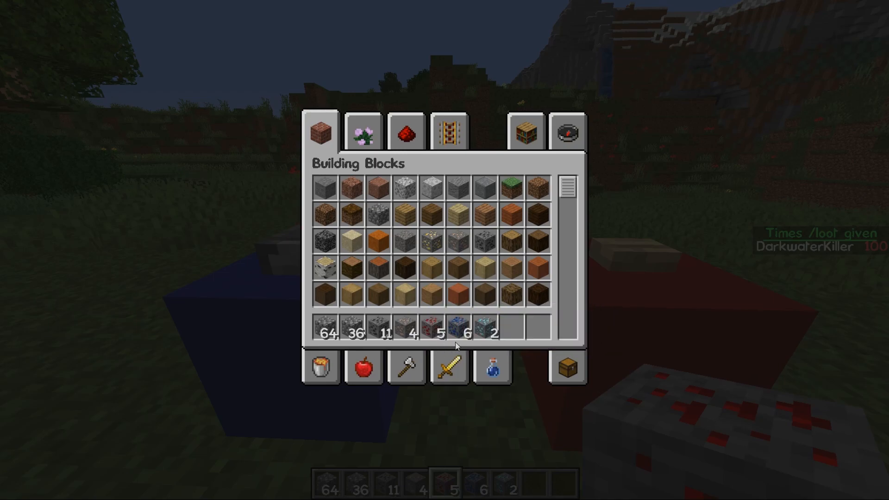
mouse_move(502, 343)
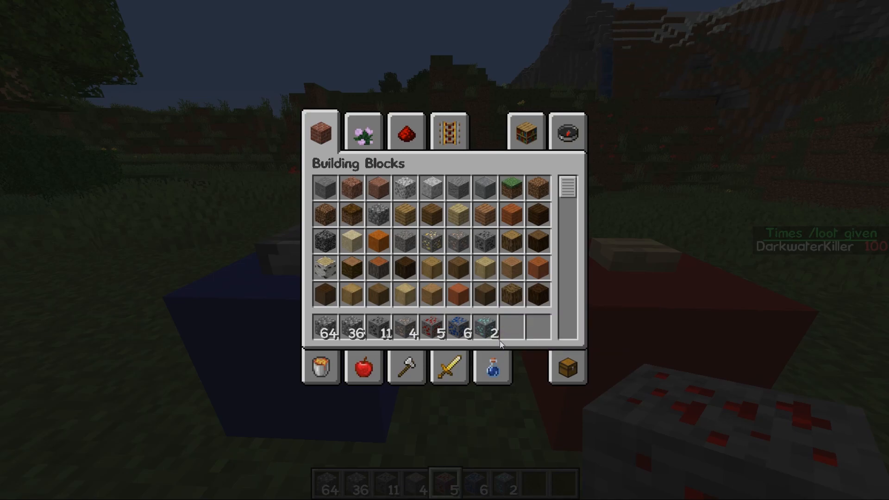
mouse_move(536, 329)
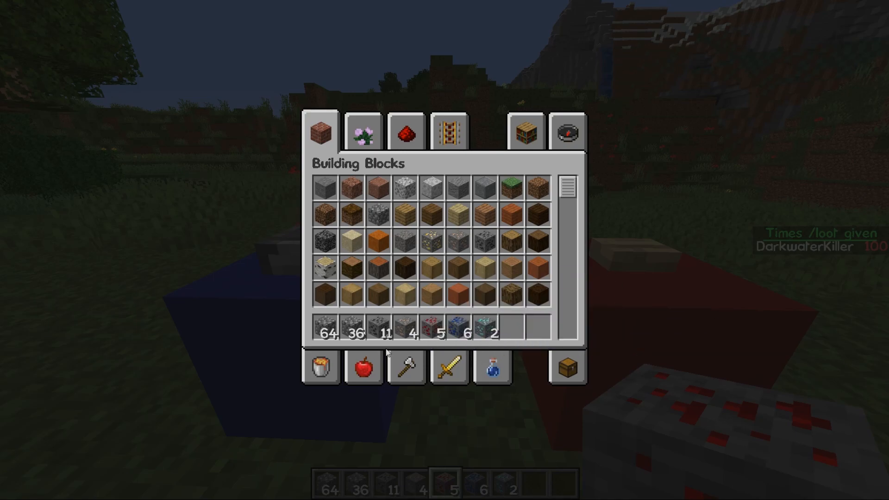
mouse_move(234, 406)
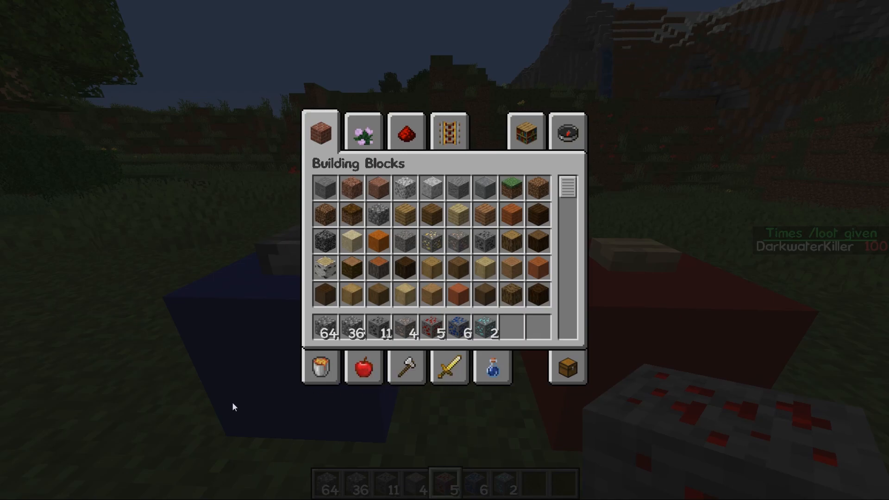
mouse_move(506, 357)
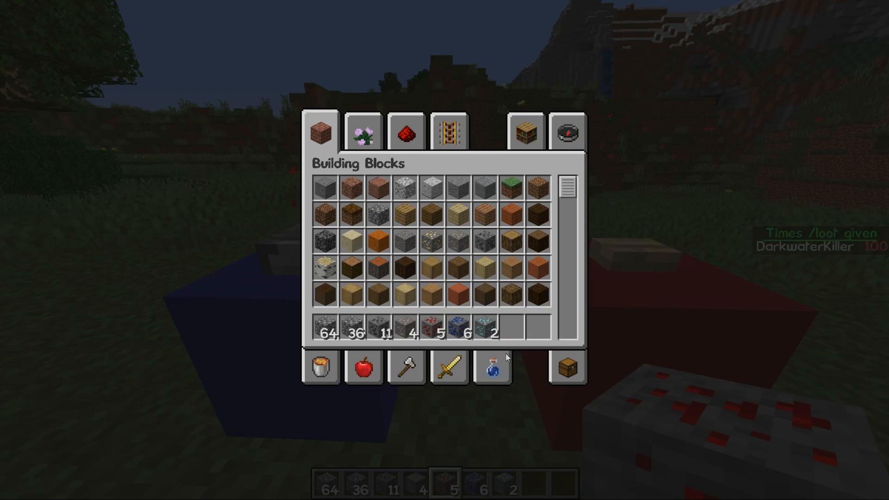
mouse_move(480, 350)
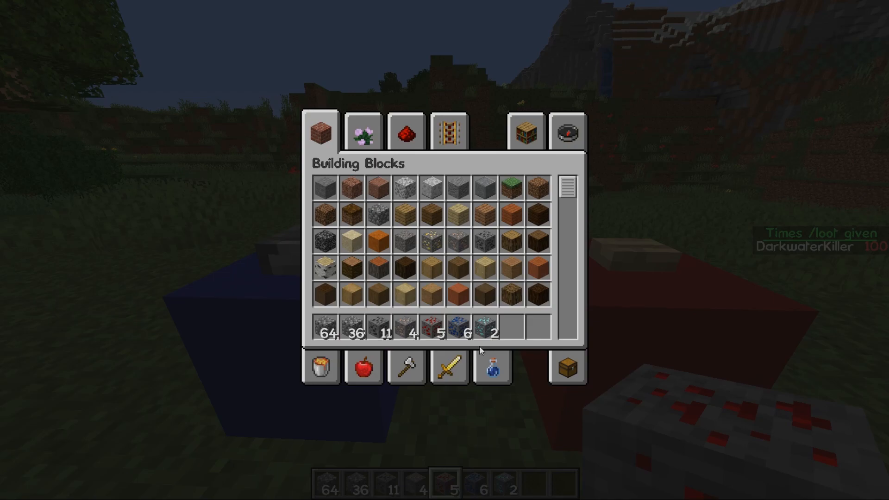
mouse_move(516, 331)
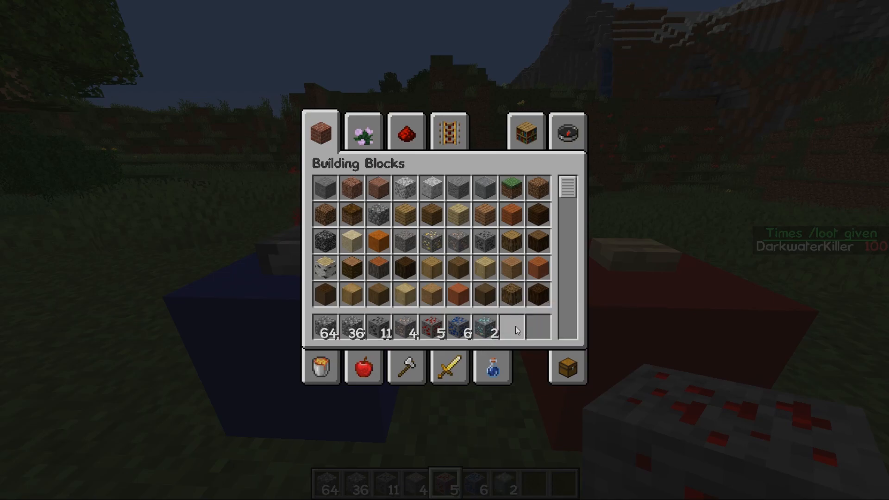
Step: Scroll through the hotbar items to read each ore's name, including redstone, lapis and diamond
scroll("down", 3)
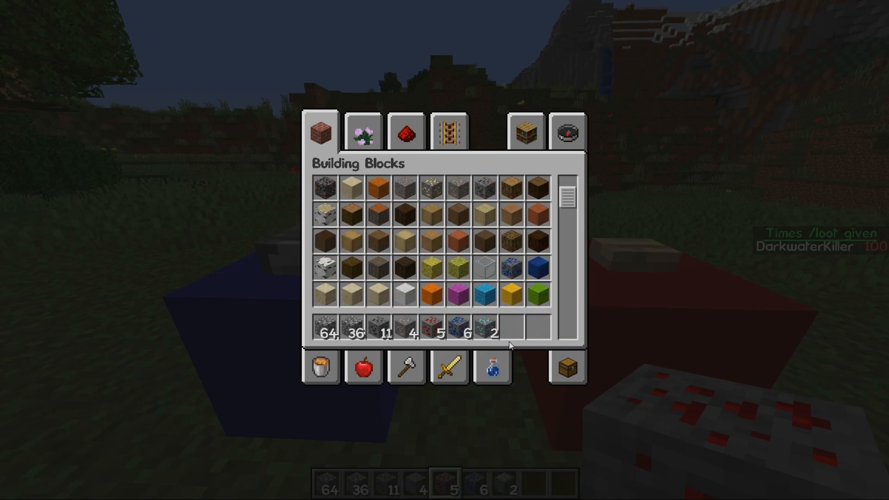
scroll("down", 3)
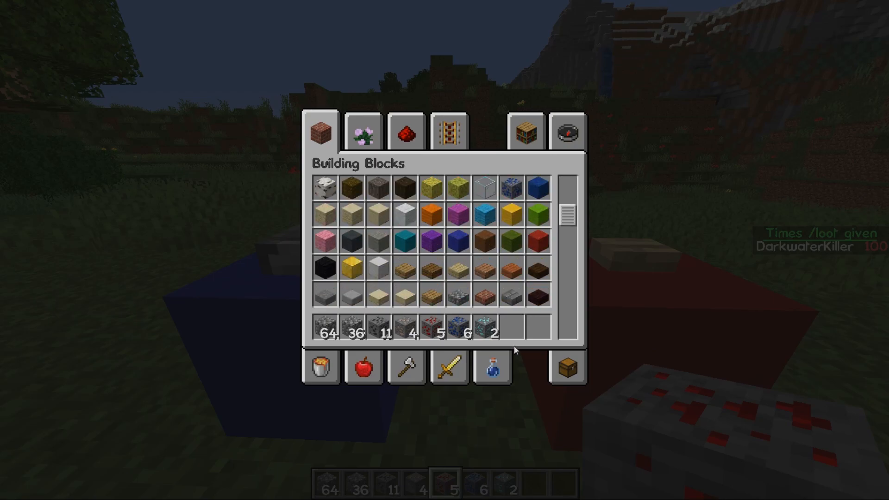
scroll("down", 3)
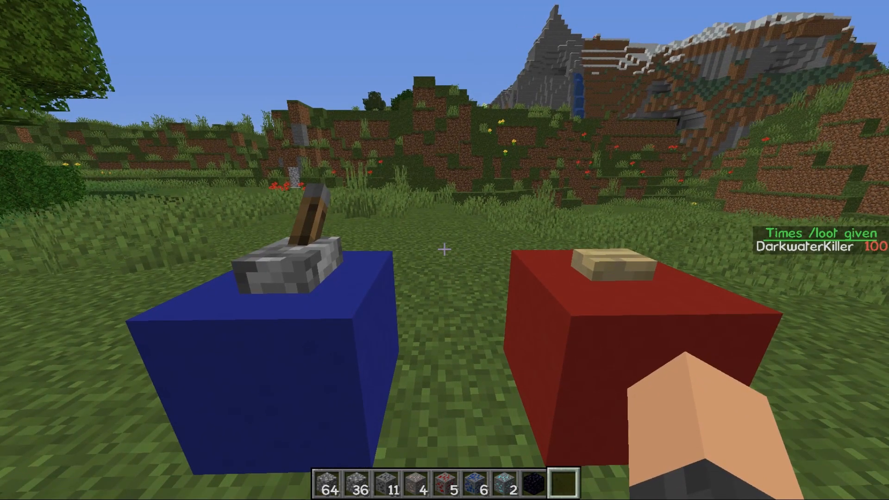
Step: Clear the inventory, rerun the lever test, and look over the new cobblestone and ore stacks
key("e")
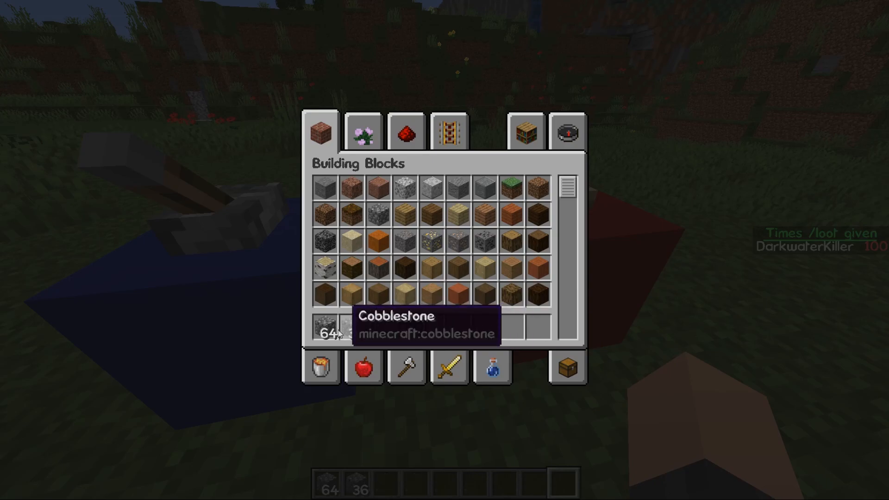
key("Escape")
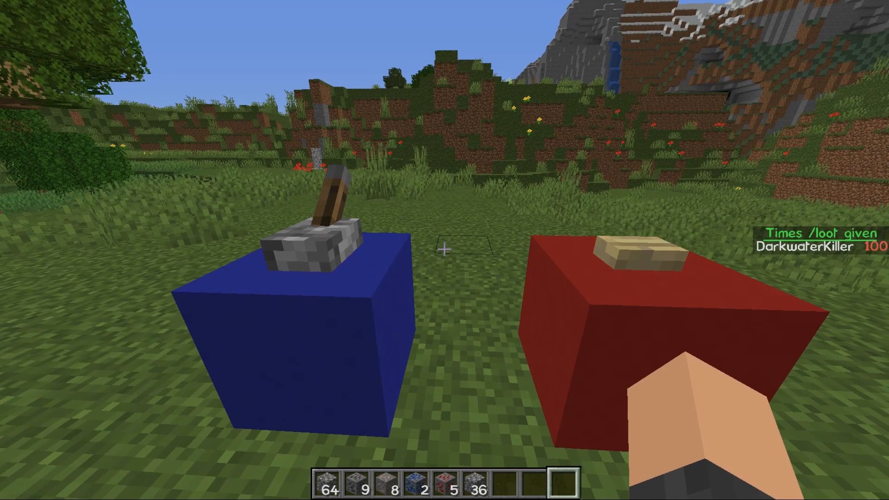
mouse_move(445, 249)
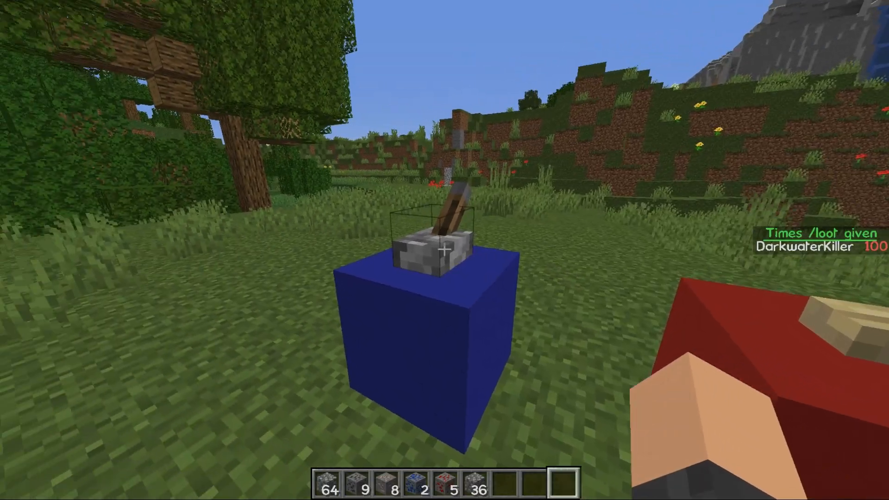
key("e")
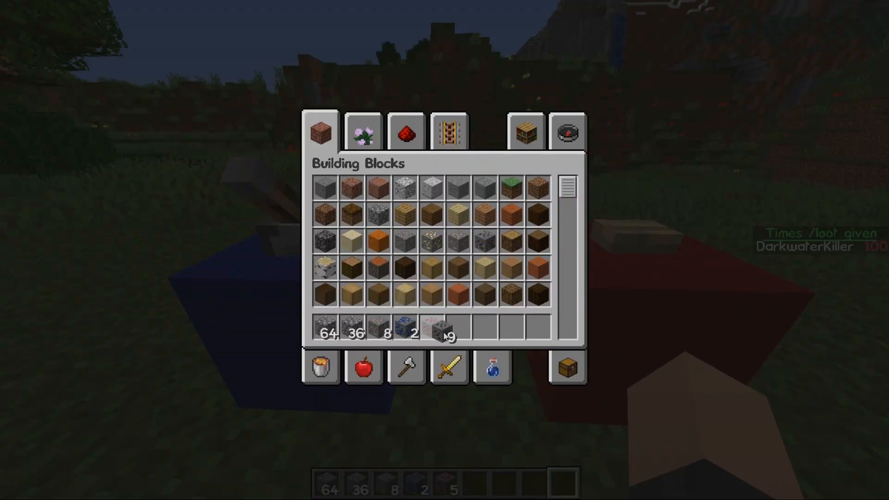
mouse_move(568, 367)
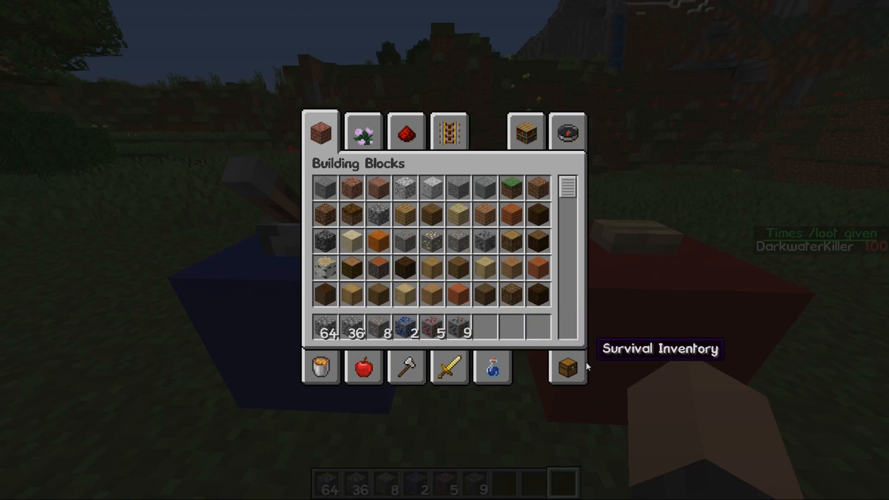
mouse_move(520, 355)
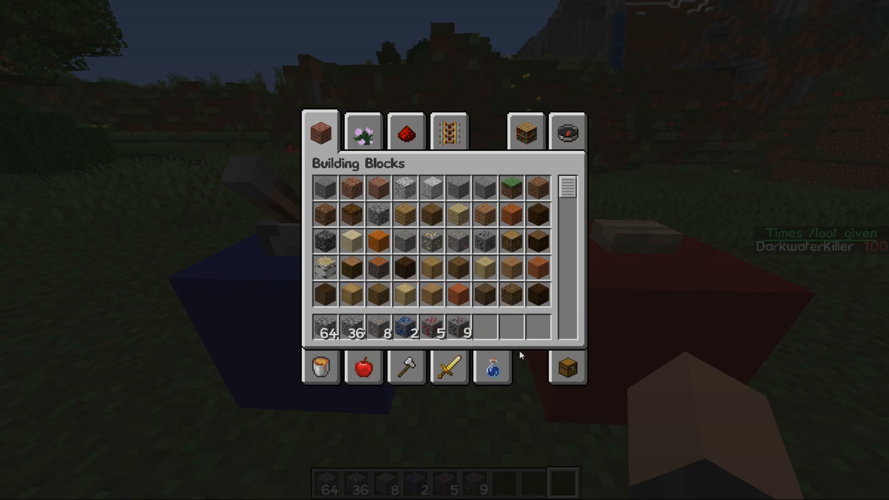
scroll("down", 3)
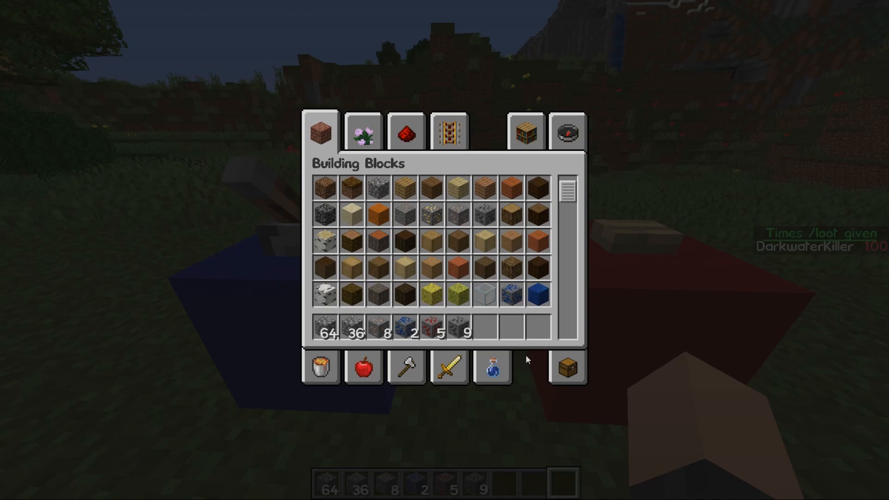
scroll("down", 3)
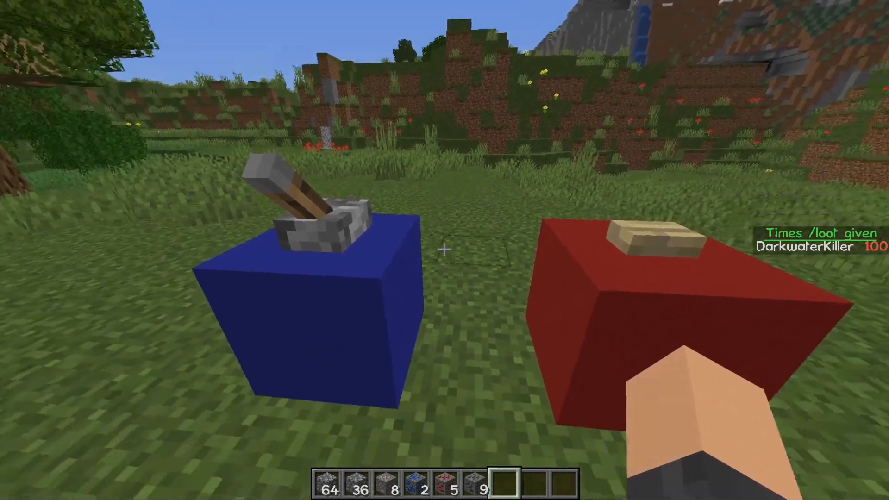
mouse_move(444, 250)
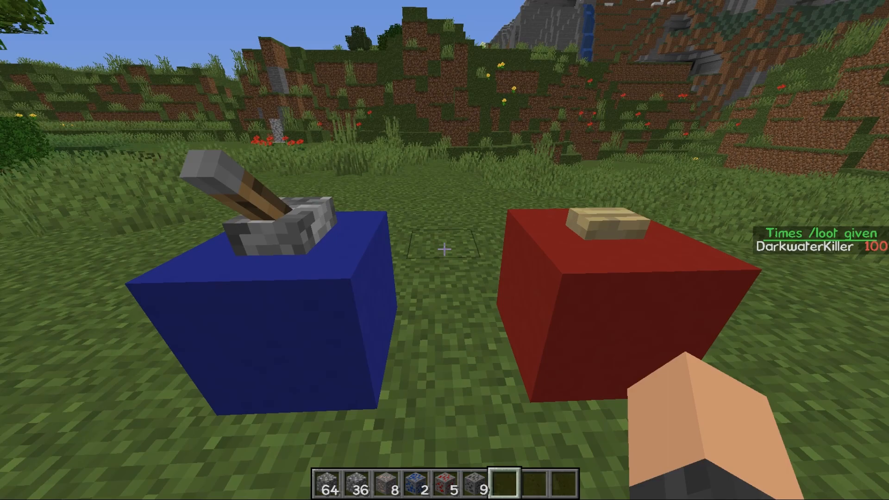
mouse_move(444, 250)
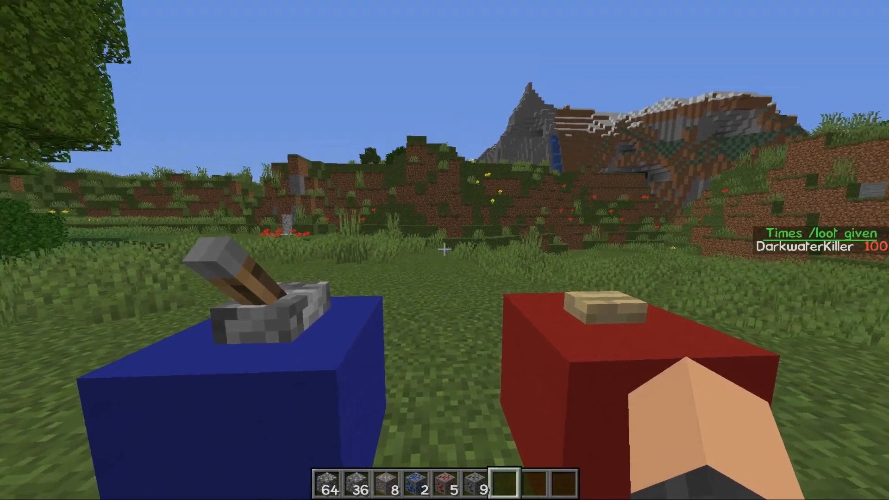